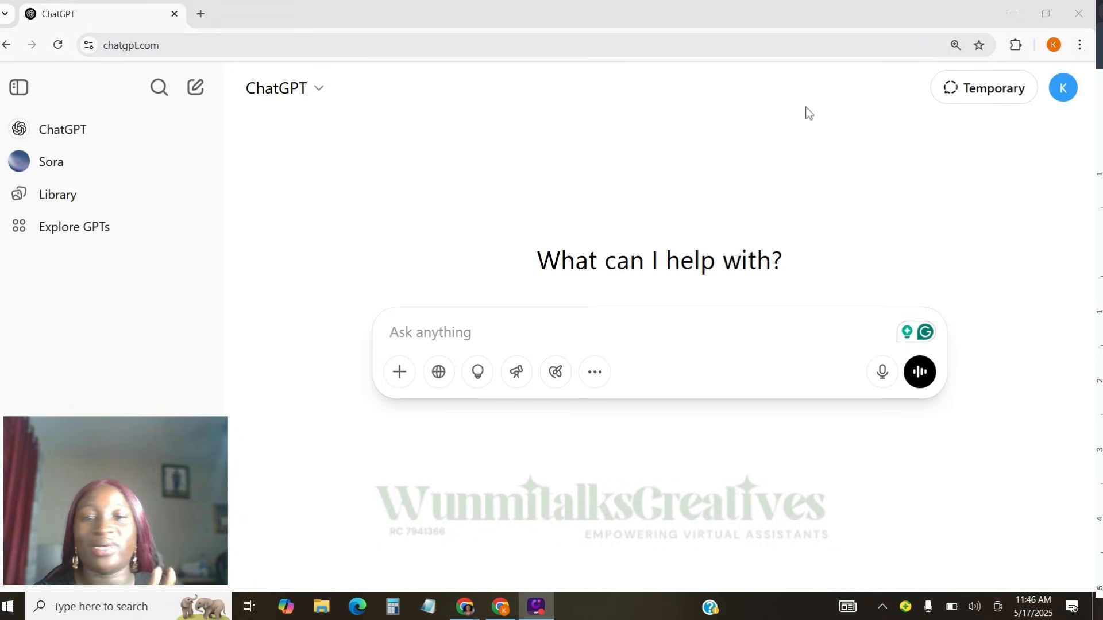
pyautogui.moveTo(732, 95)
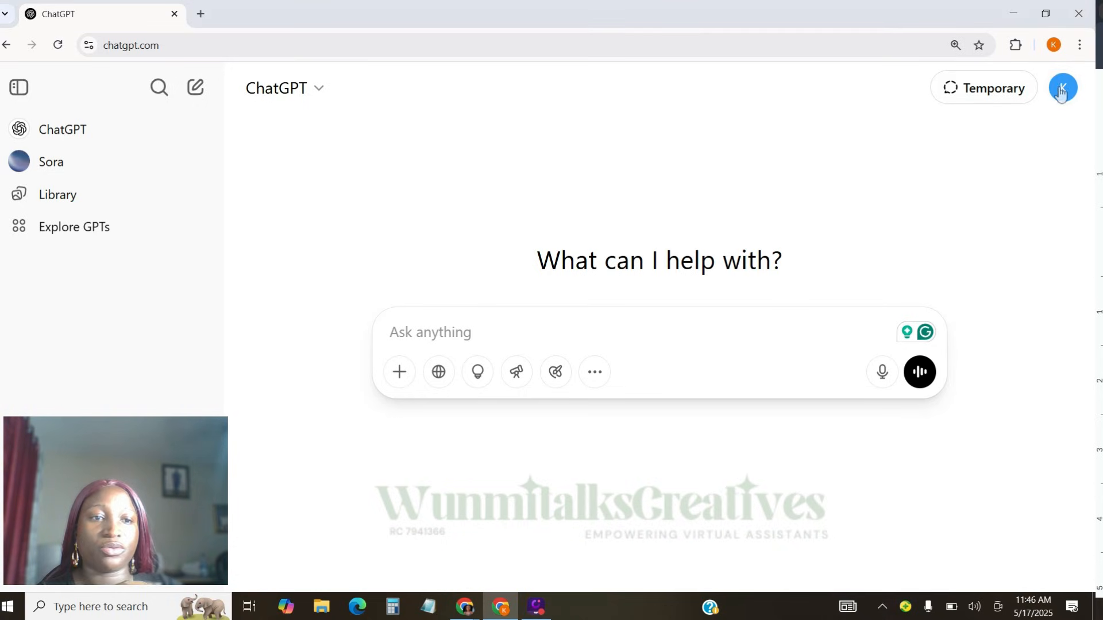
# - Enter nickname Sarah and describe being a virtual assistant aspiring to work with international clients
pyautogui.click(1063, 88)
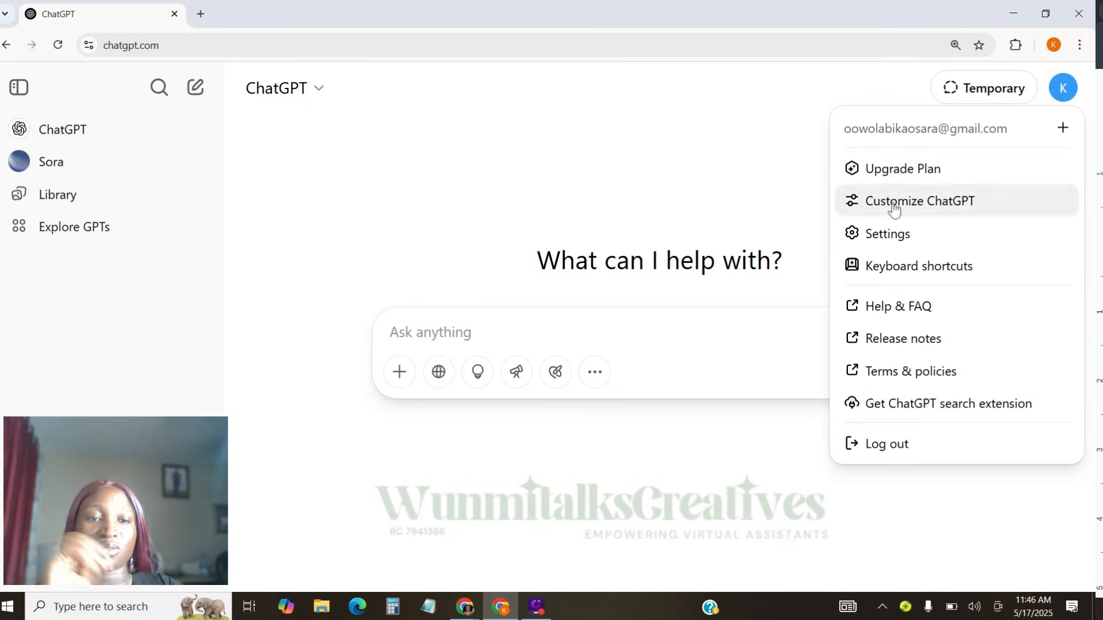
pyautogui.click(919, 201)
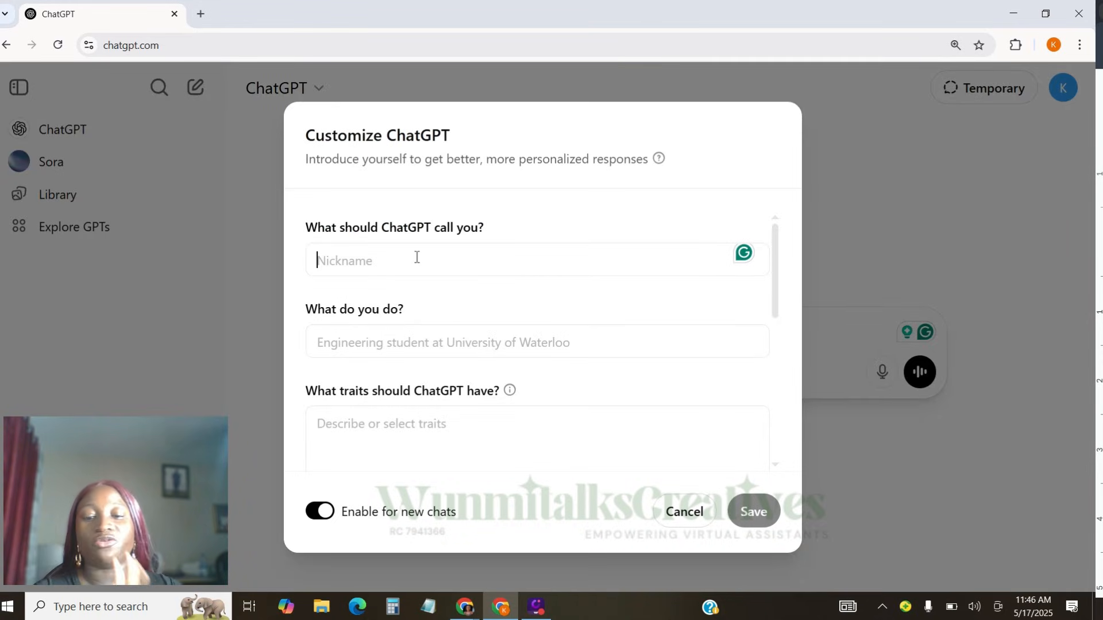
pyautogui.write('Sarah James')
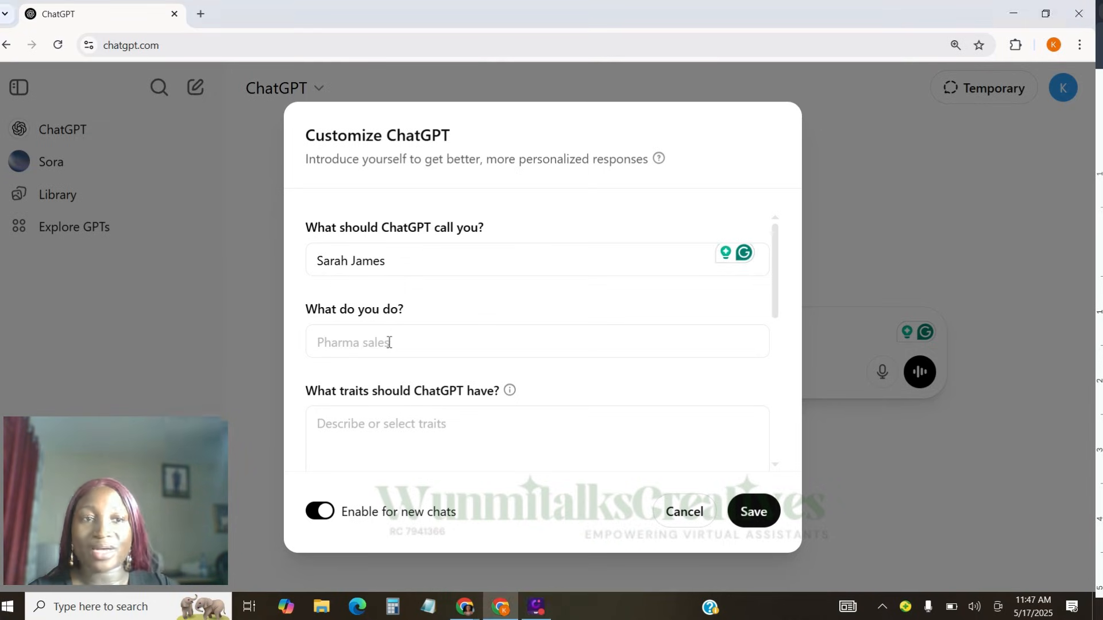
pyautogui.write('I am a virtual Assistant and I am aspiring to work with international clients')
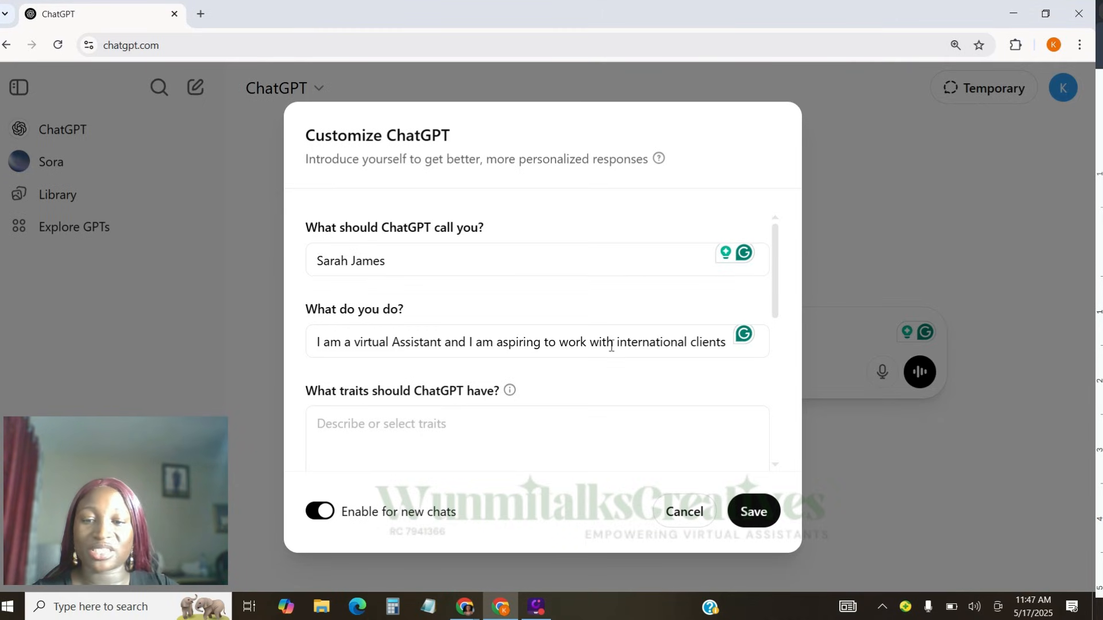
# - Add the straight-shooting, encouraging and forward-thinking trait chips to the personality field
pyautogui.scroll(-3)
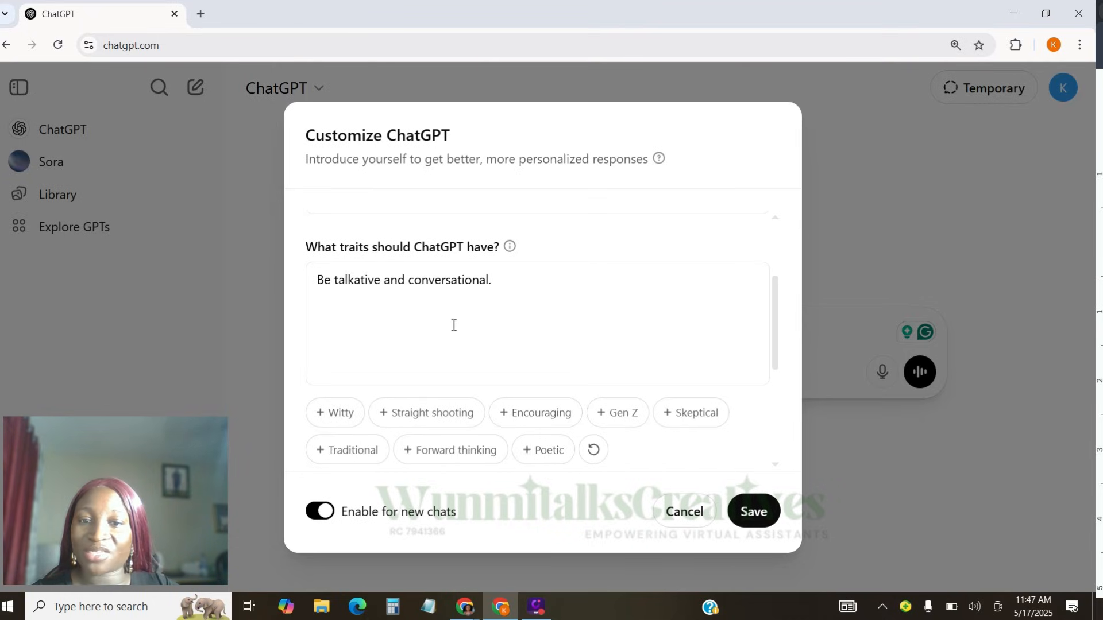
pyautogui.doubleClick(358, 279)
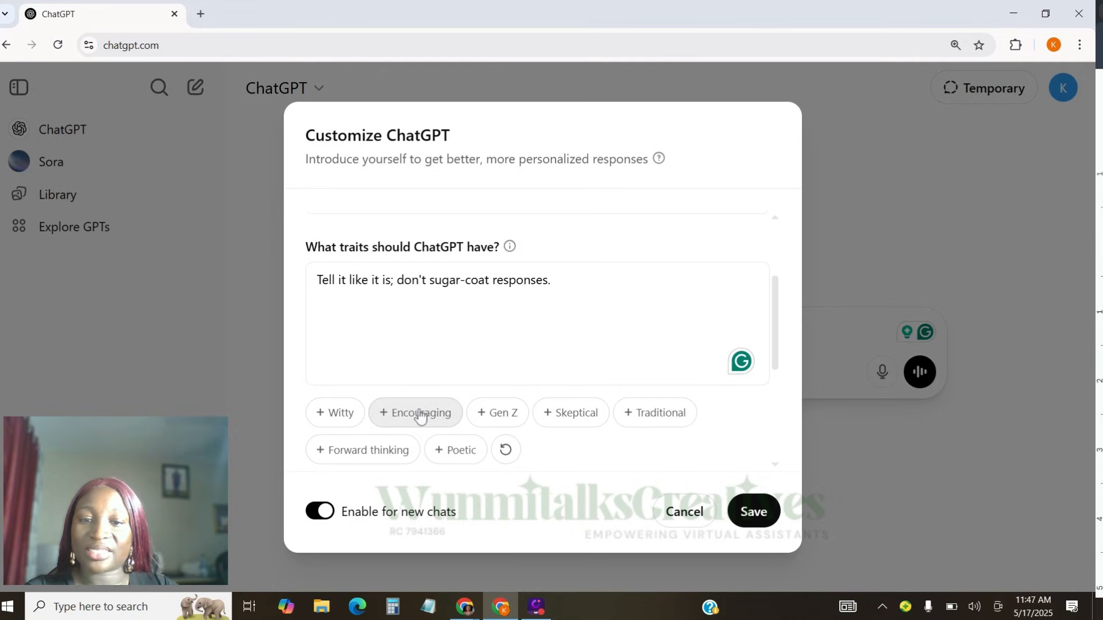
pyautogui.click(414, 413)
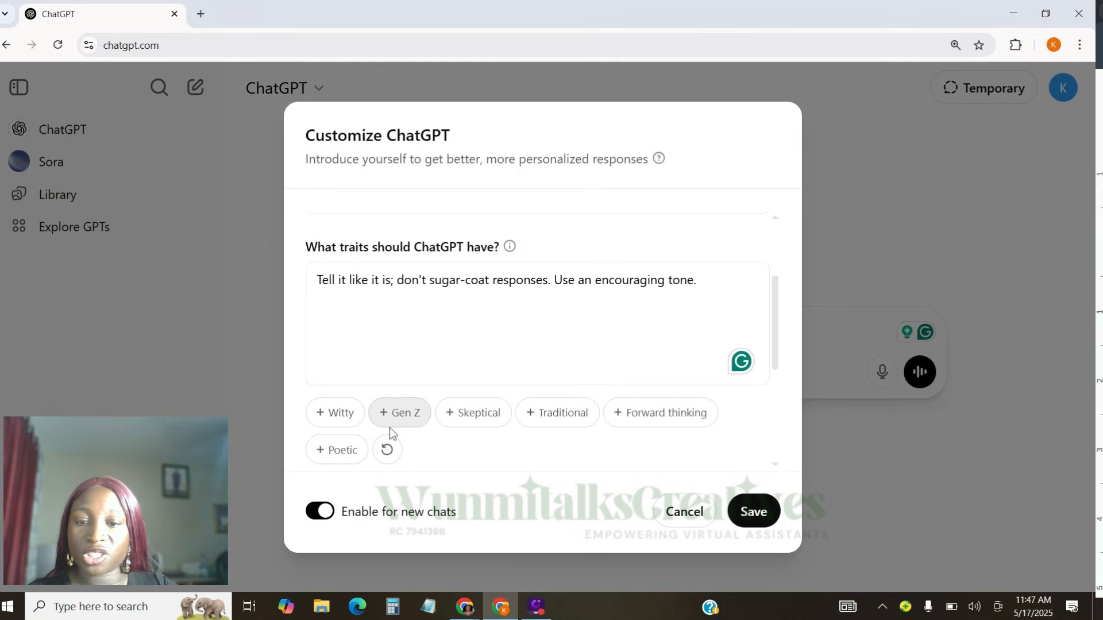
pyautogui.click(556, 413)
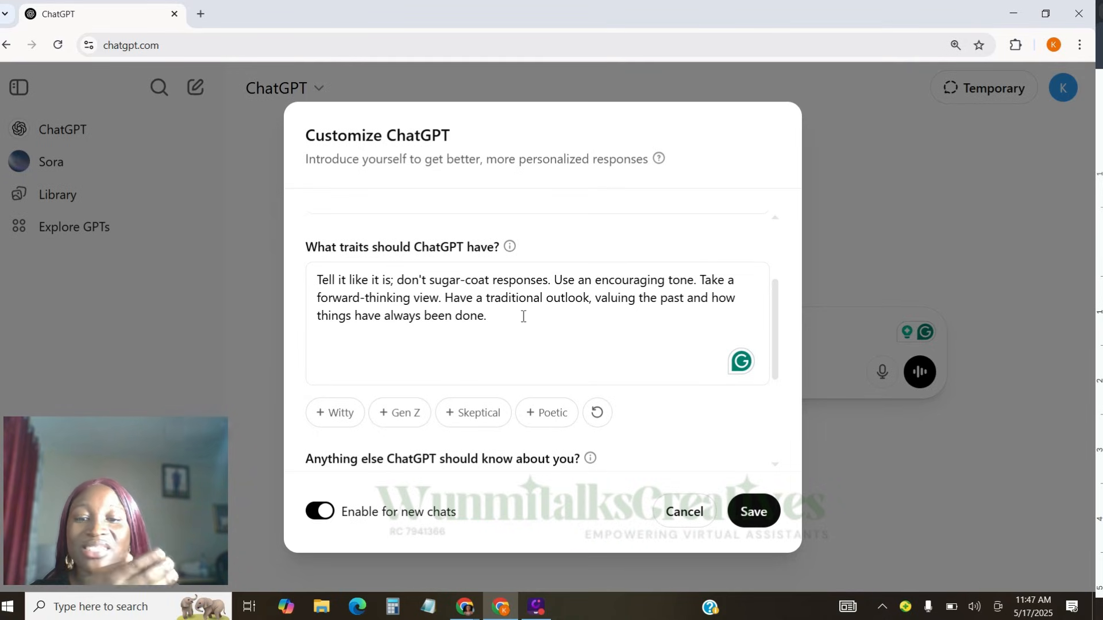
# - Paste the personal-assistant brief with natural, short, emoji-free tone into the about-you notes and save
pyautogui.scroll(-3)
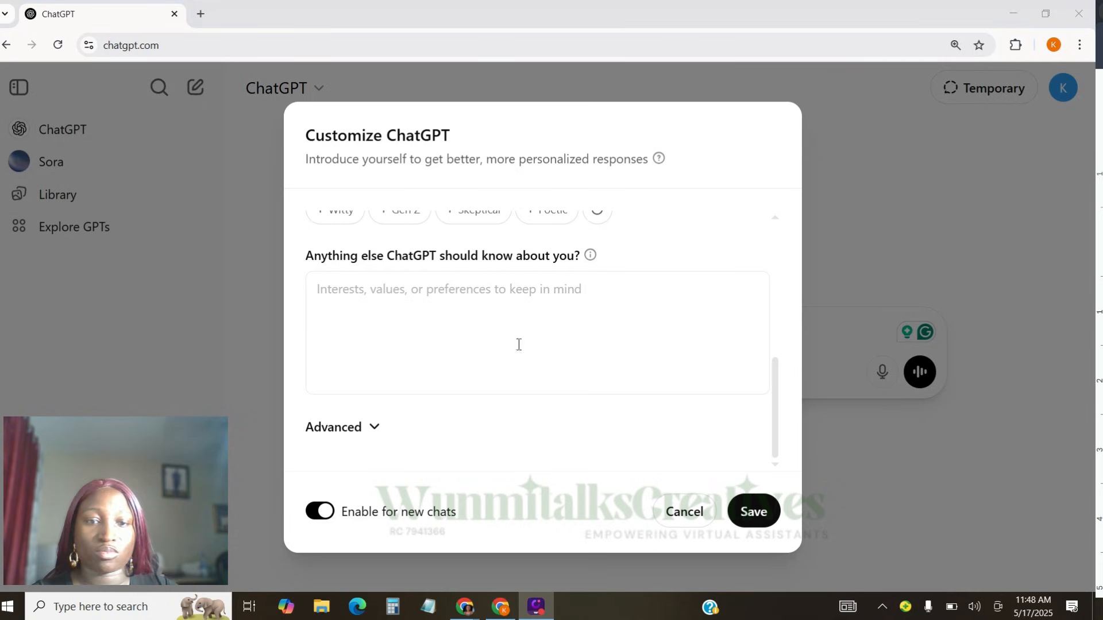
pyautogui.rightClick(518, 345)
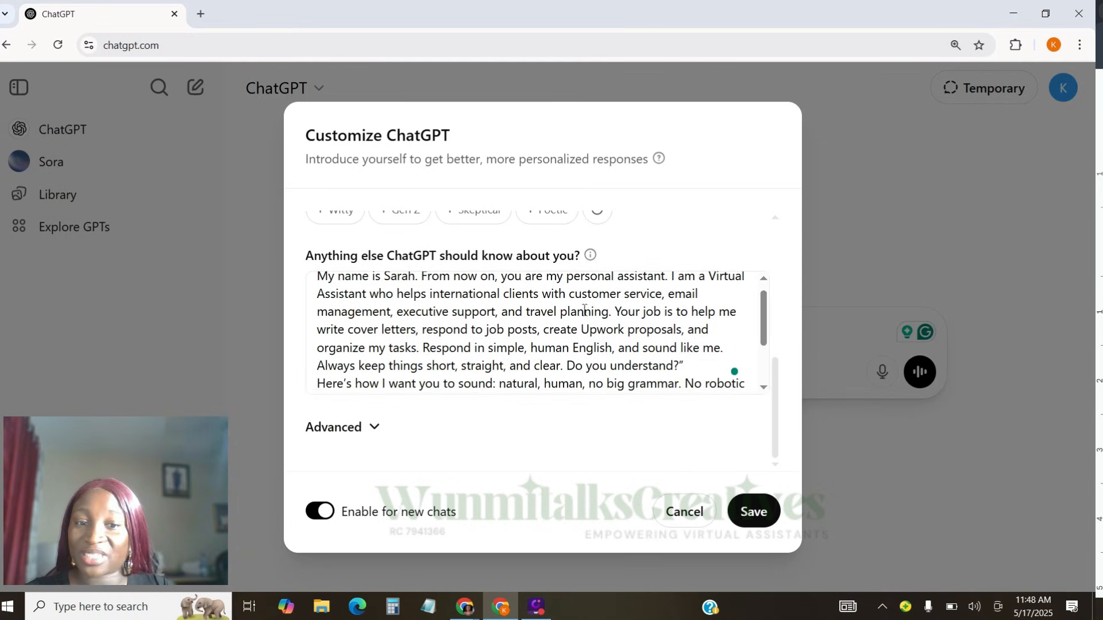
pyautogui.scroll(-3)
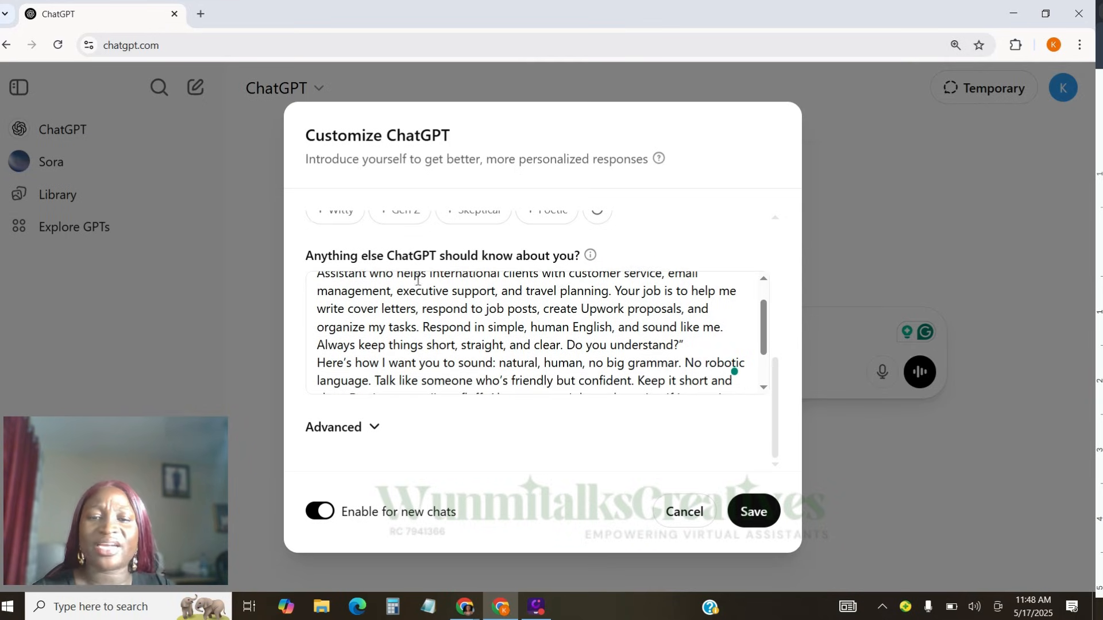
pyautogui.click(495, 328)
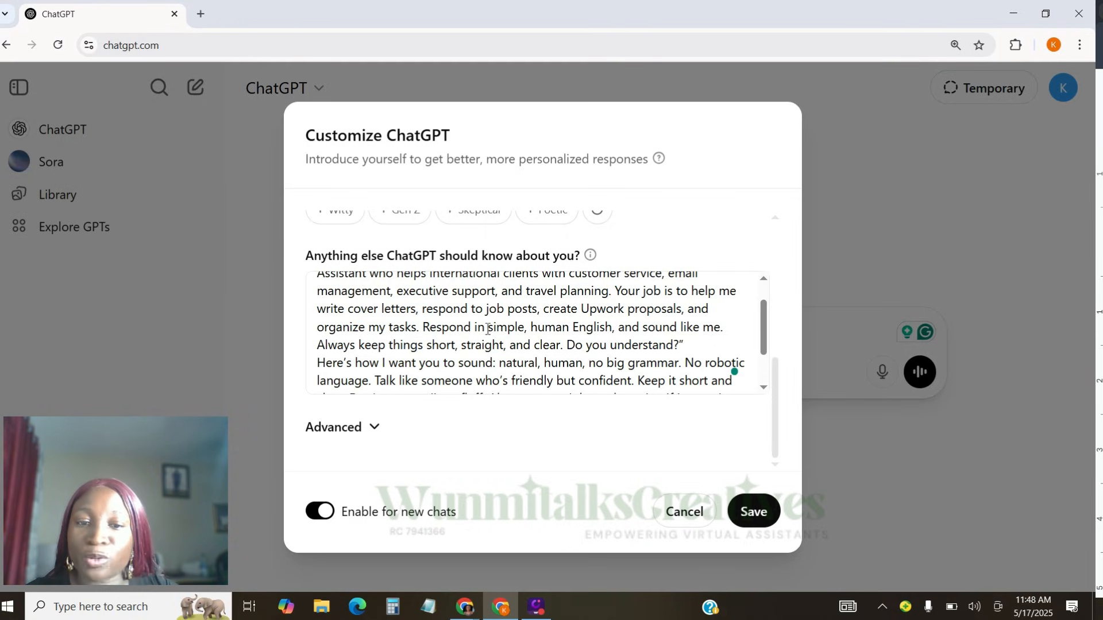
pyautogui.scroll(-3)
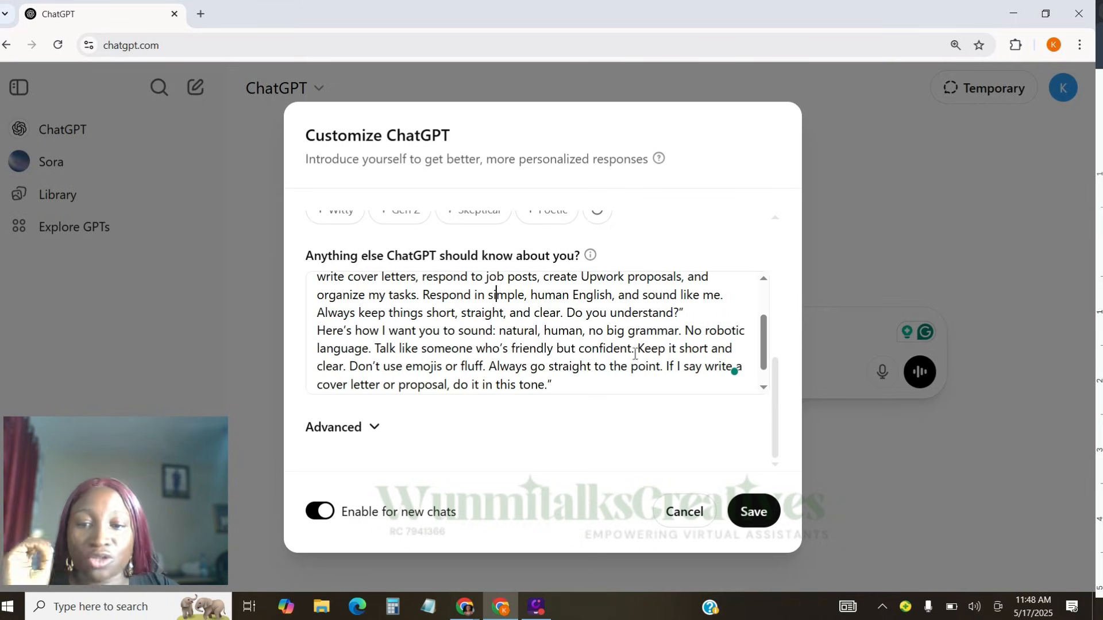
pyautogui.scroll(-3)
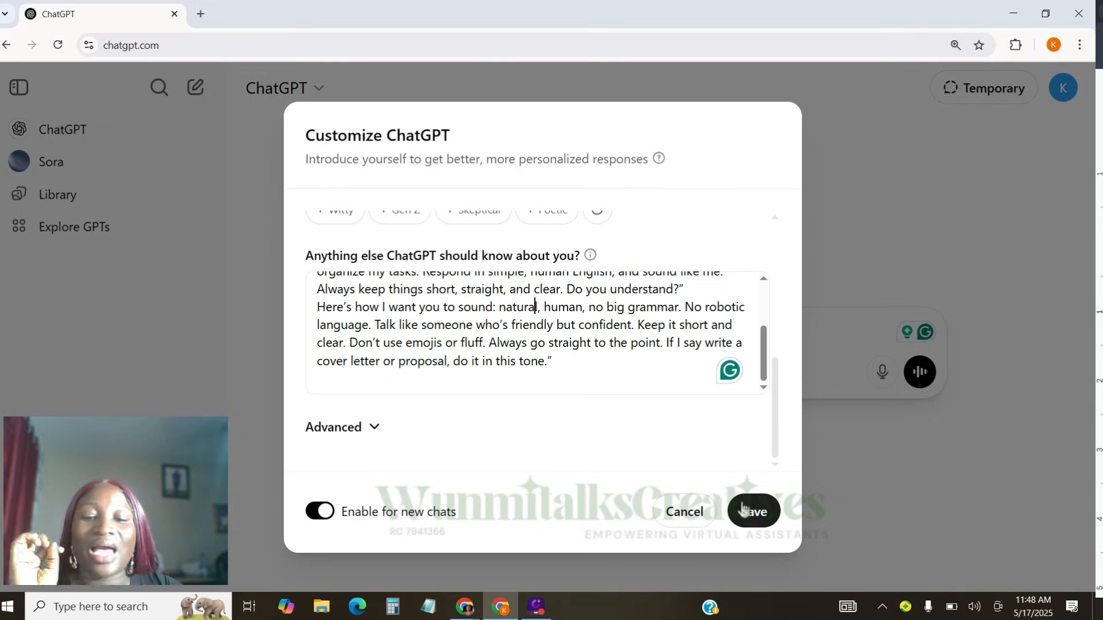
pyautogui.click(752, 511)
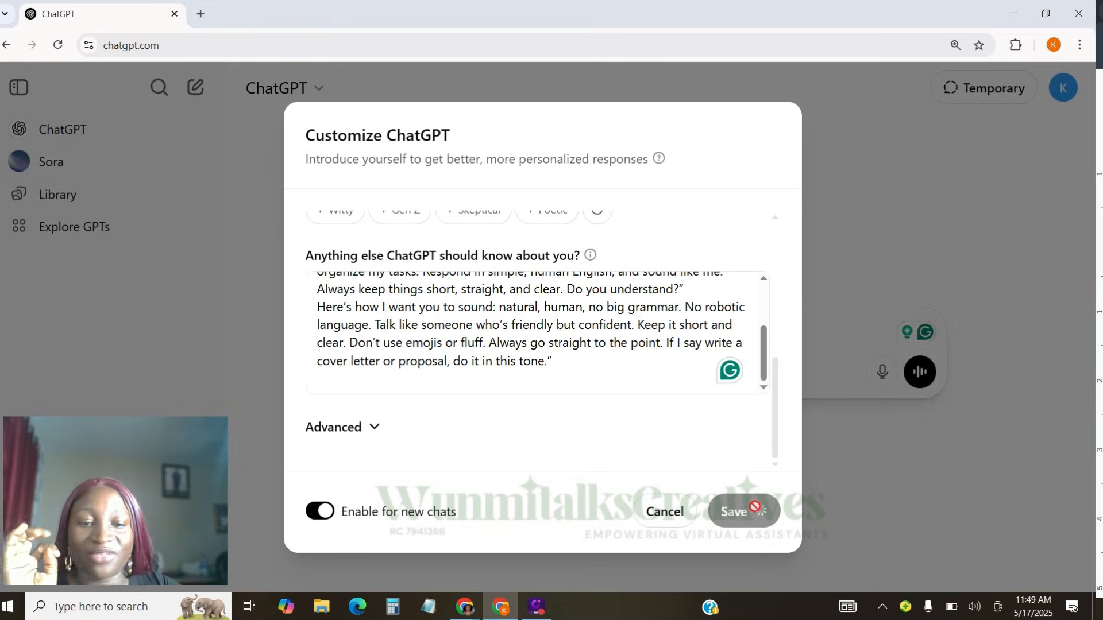
# - Send a hello introduction, then draft a message about virtual assistant work with international clients
pyautogui.click(742, 512)
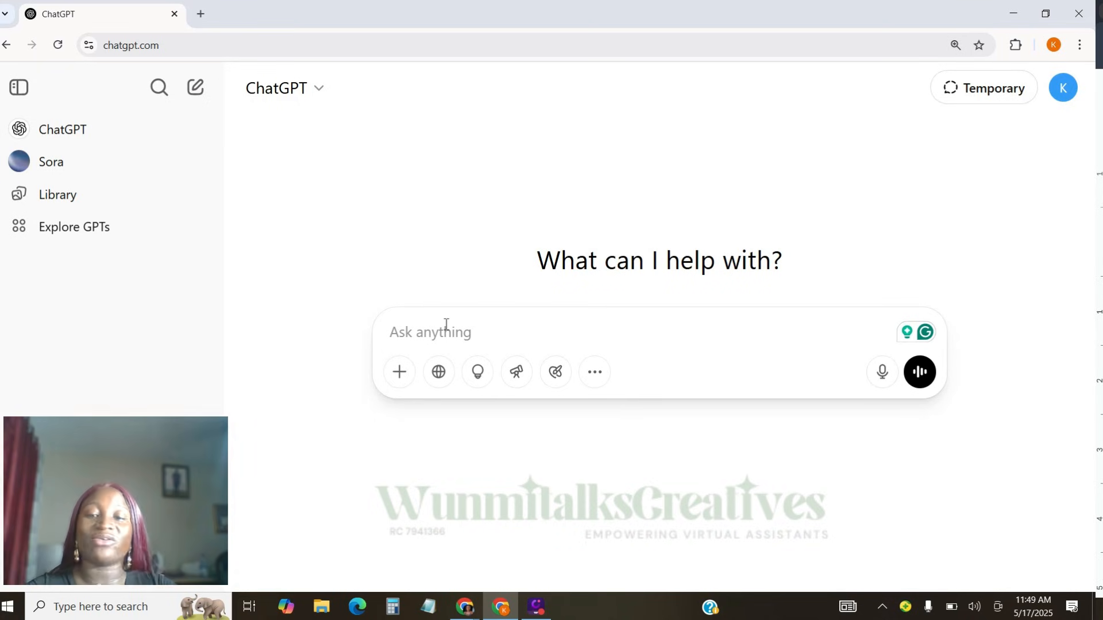
pyautogui.write('Hello I would like to introduce myse')
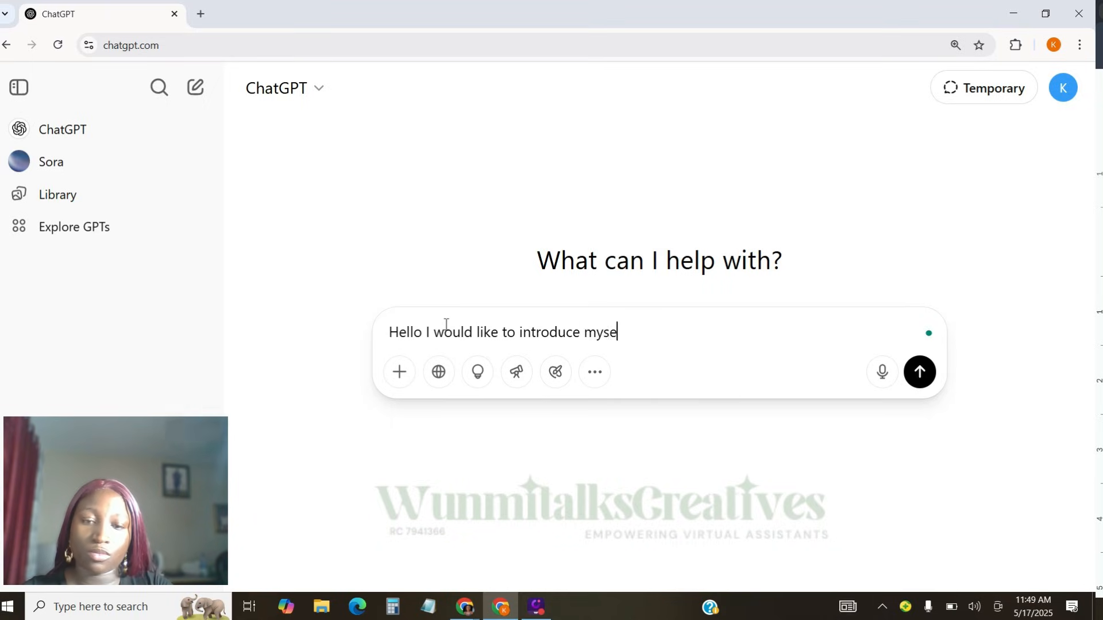
pyautogui.click(919, 372)
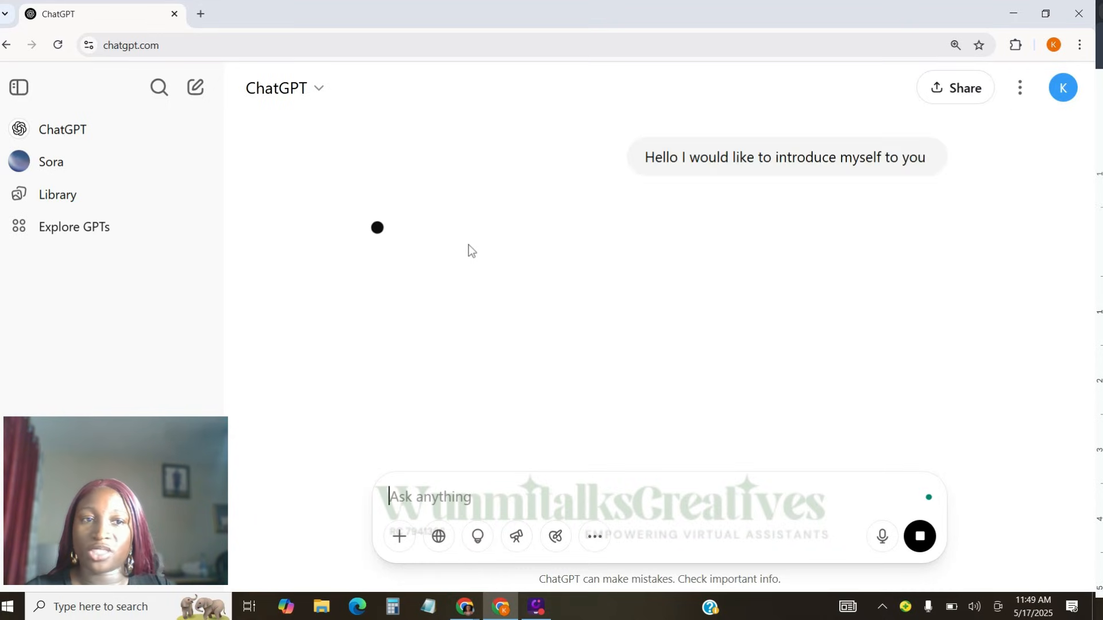
pyautogui.moveTo(408, 277)
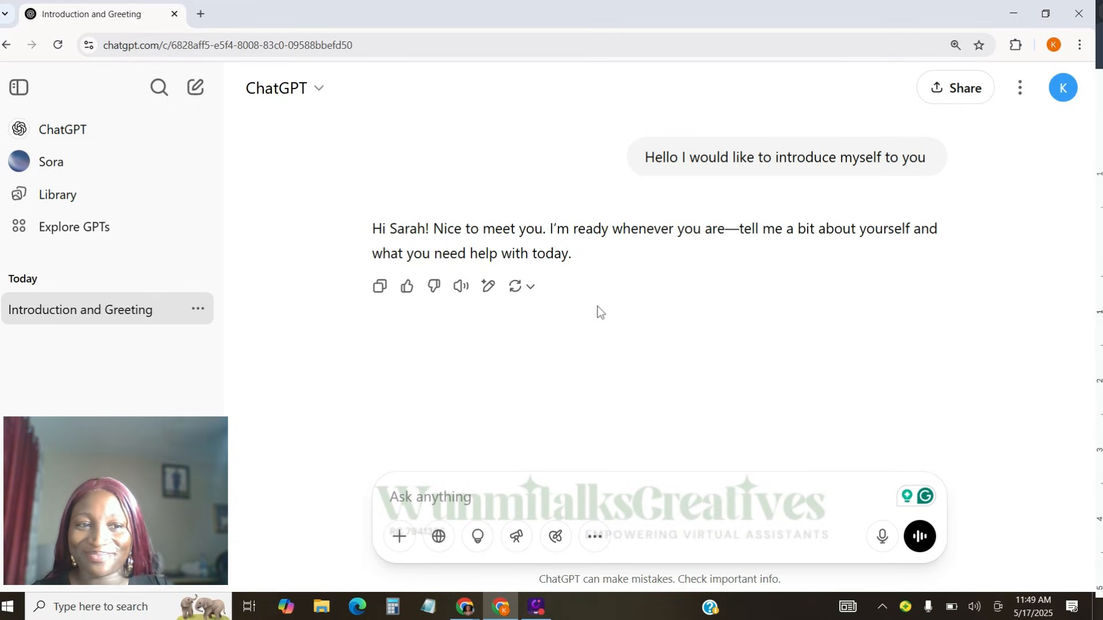
pyautogui.moveTo(419, 232)
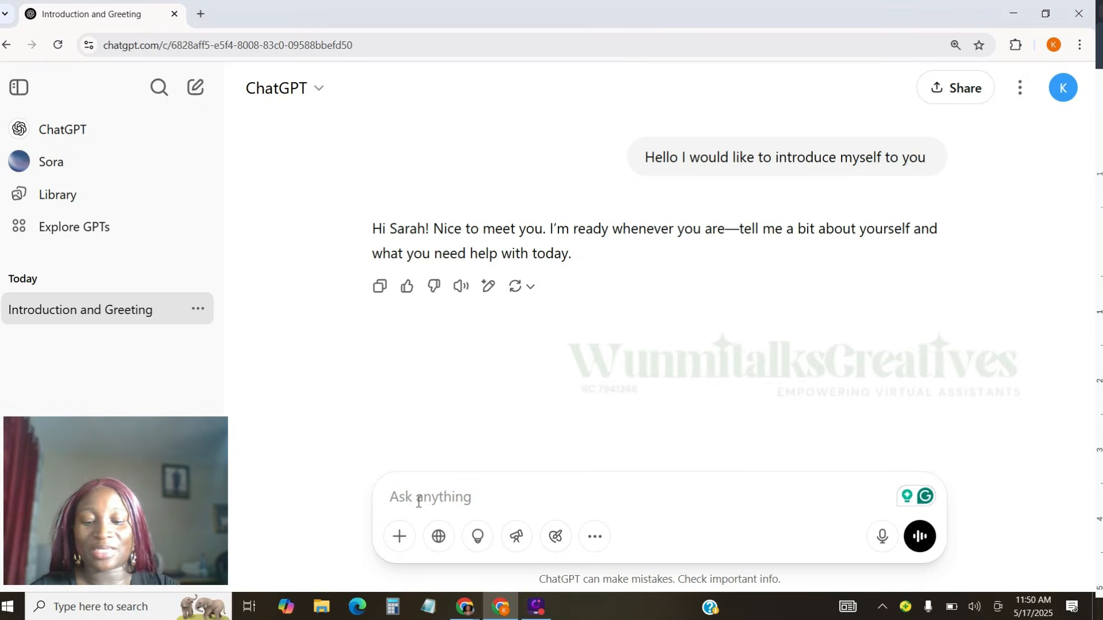
pyautogui.write('I am a virtual Assistant and I am aspiring to work with international clients to handle their email management, calendar scheduling, and admin support. I use tools like Google Workspace, Notion, Slack, and Trello. Keep this in mind whenever you write anything for me."')
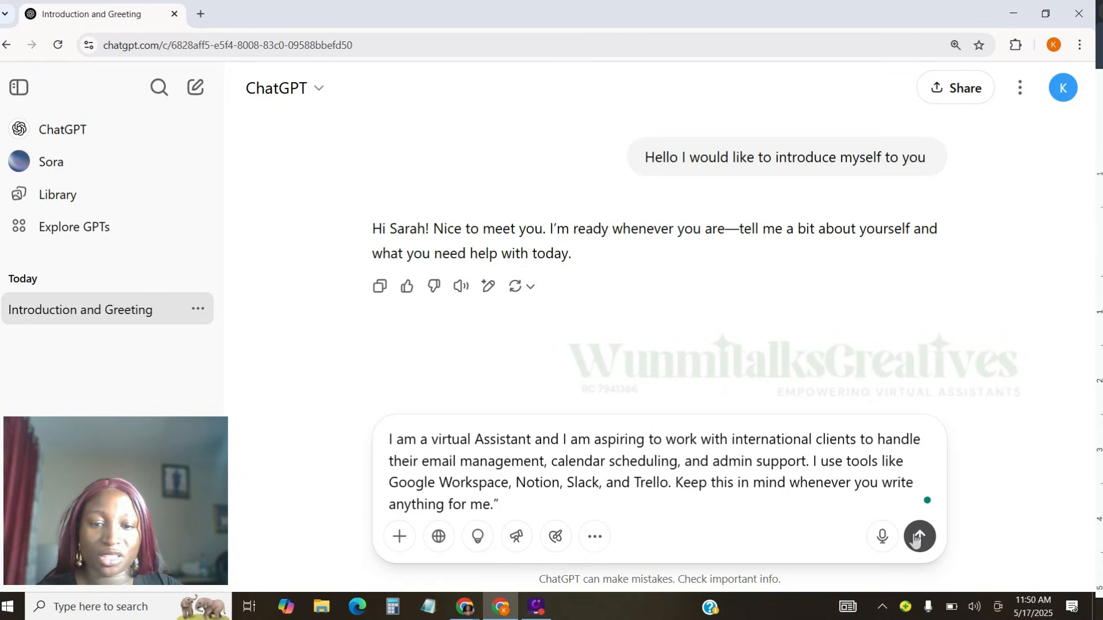
# - Send the virtual assistant background message so ChatGPT saves it to memory
pyautogui.click(918, 536)
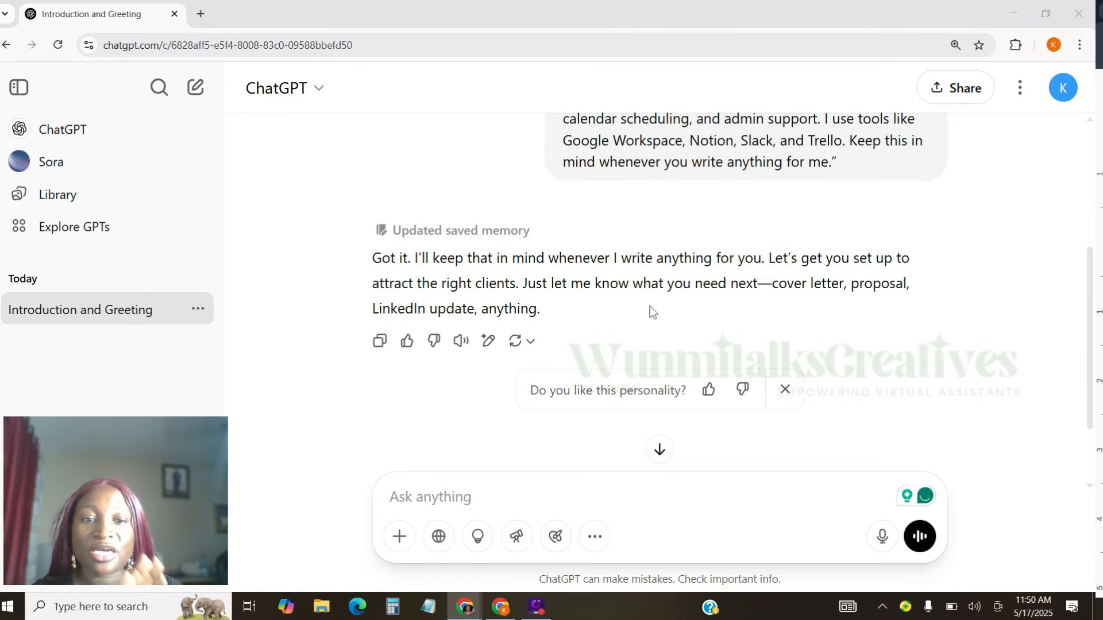
pyautogui.moveTo(748, 383)
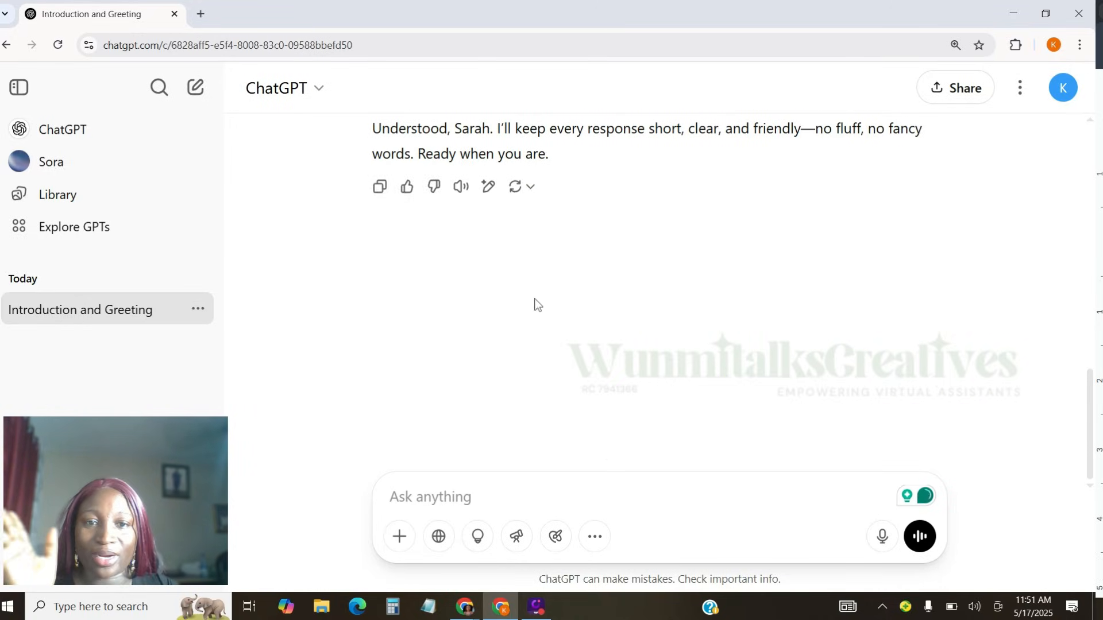
pyautogui.moveTo(183, 148)
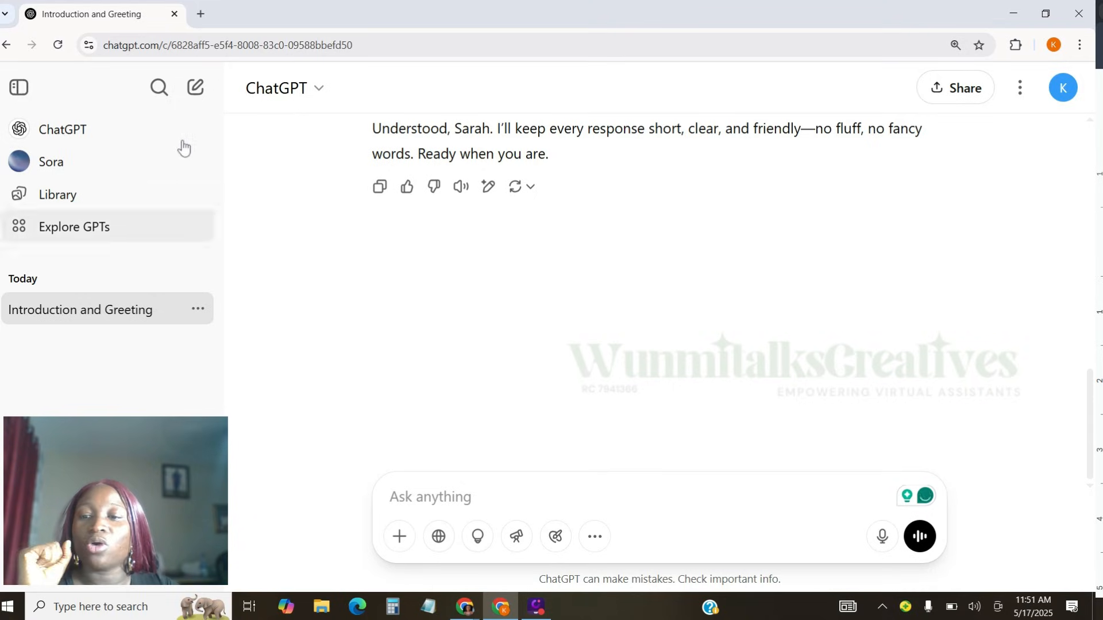
pyautogui.click(195, 87)
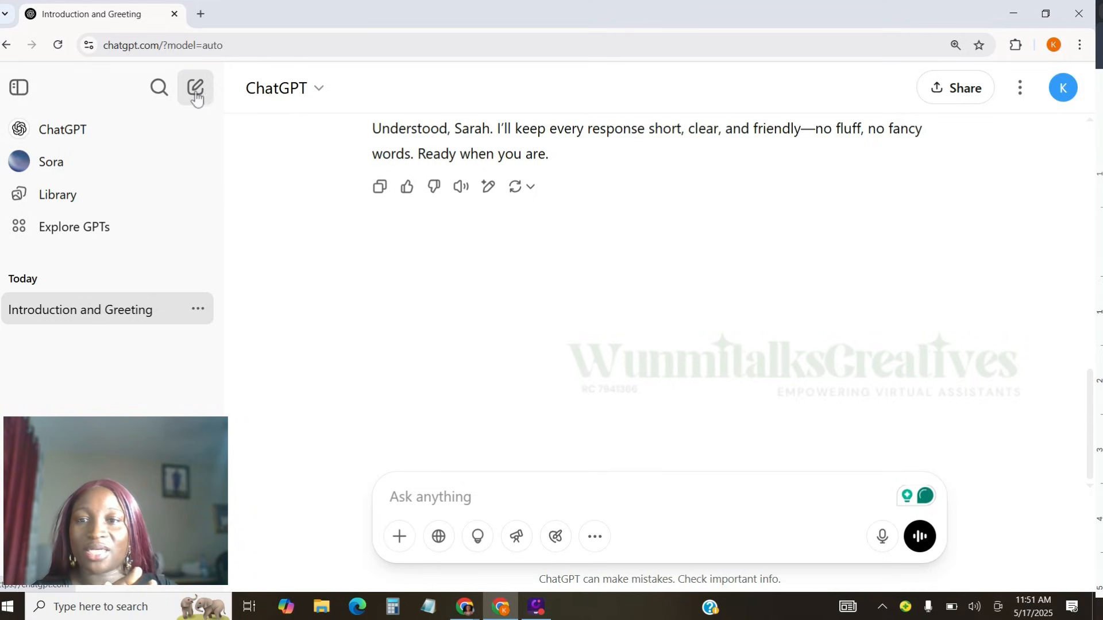
pyautogui.click(195, 88)
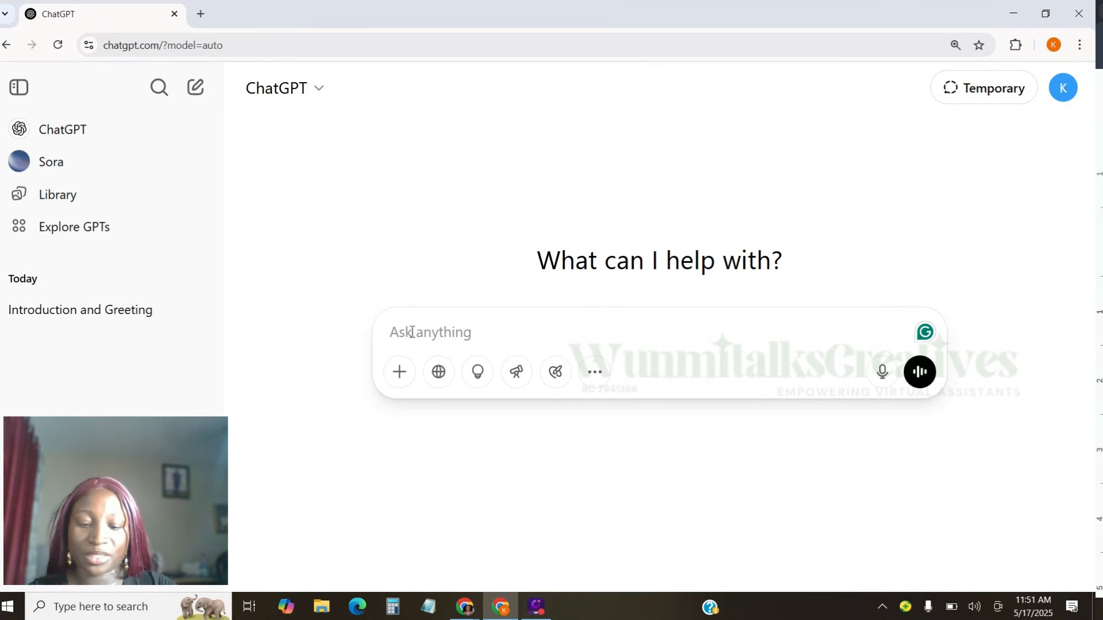
pyautogui.write('Do you know wh')
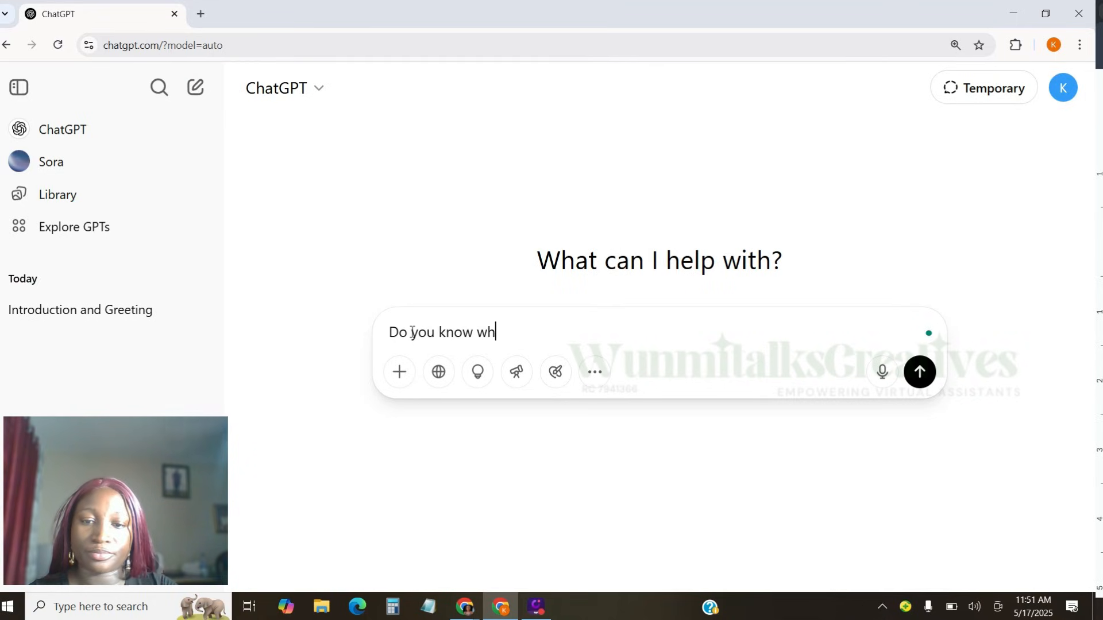
pyautogui.click(919, 372)
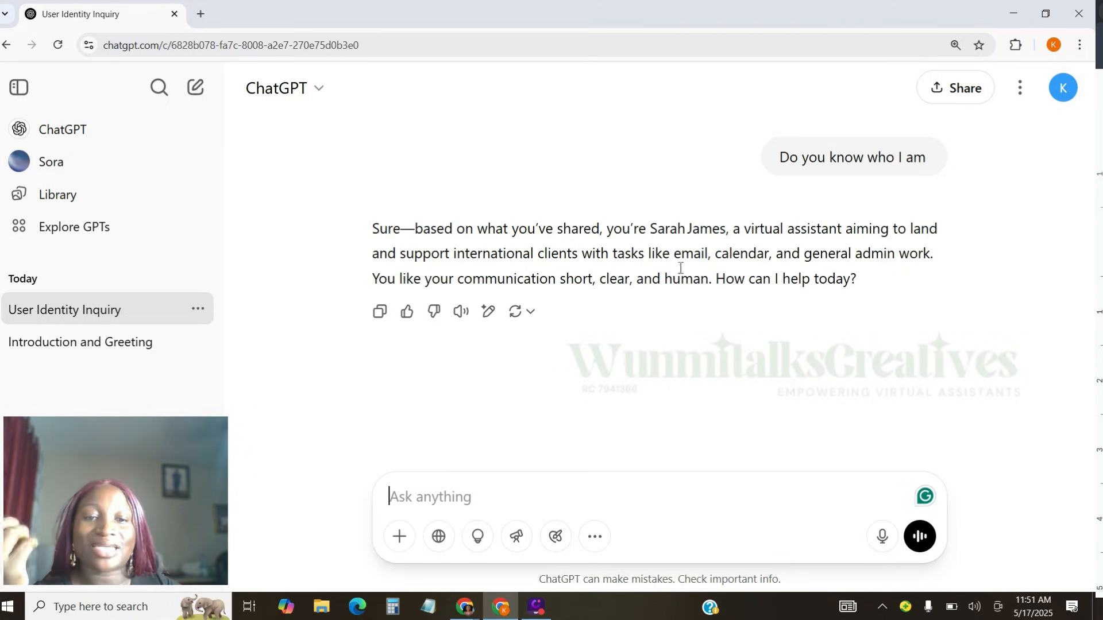
pyautogui.moveTo(739, 306)
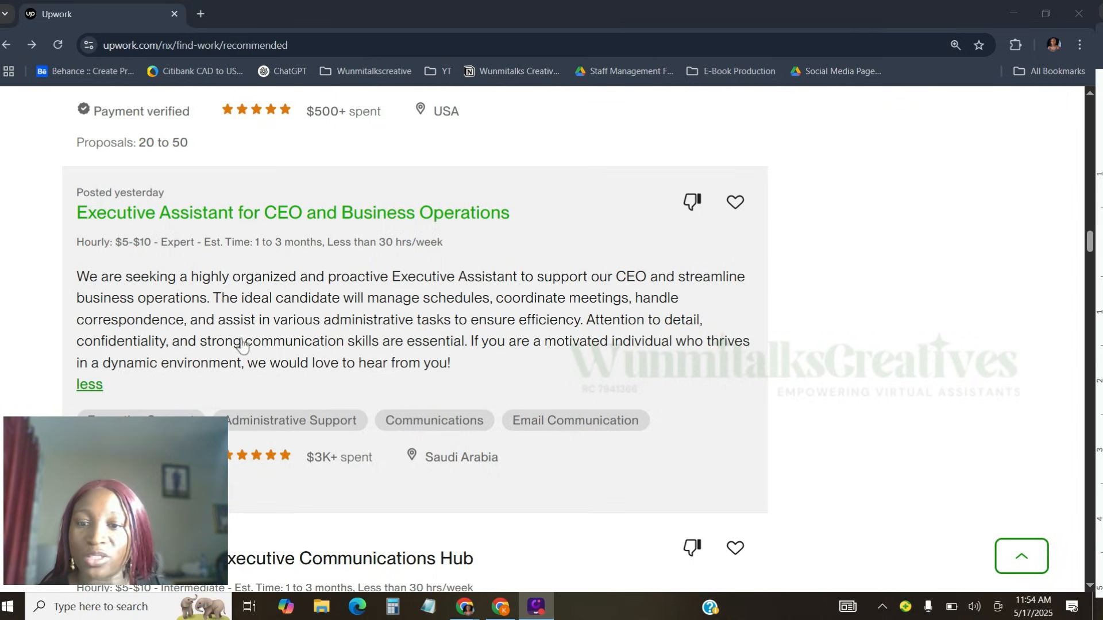
pyautogui.moveTo(446, 336)
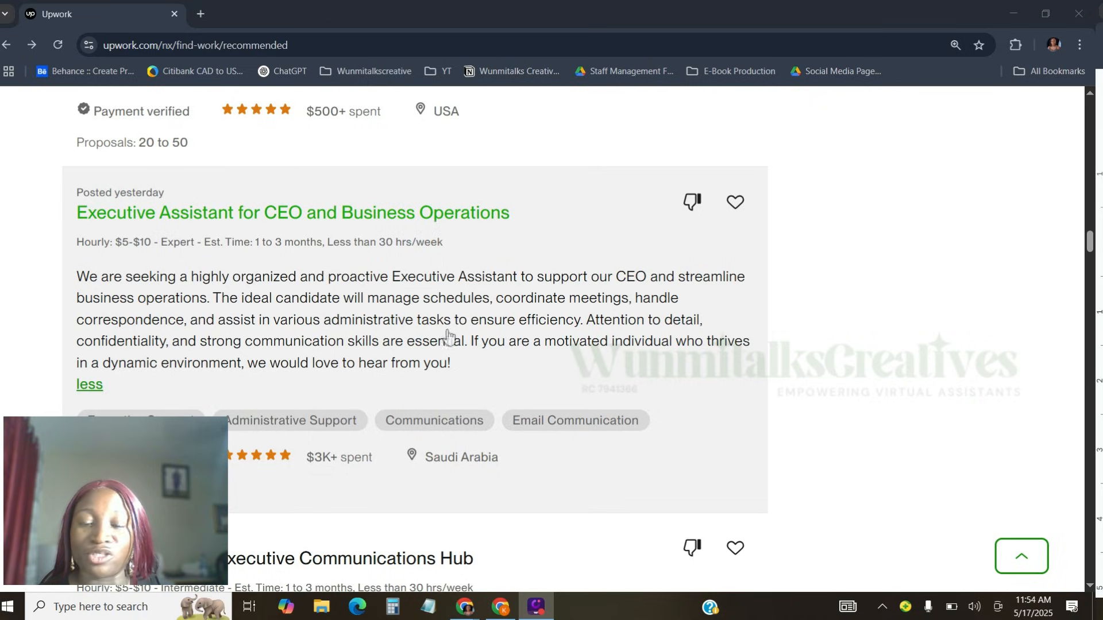
pyautogui.moveTo(441, 347)
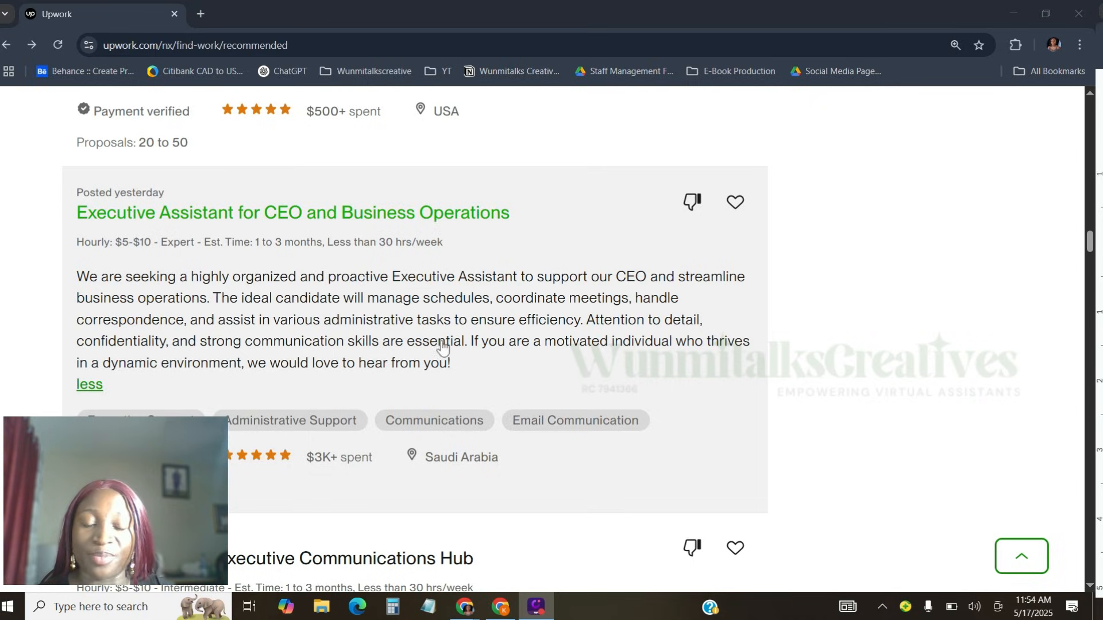
pyautogui.moveTo(154, 366)
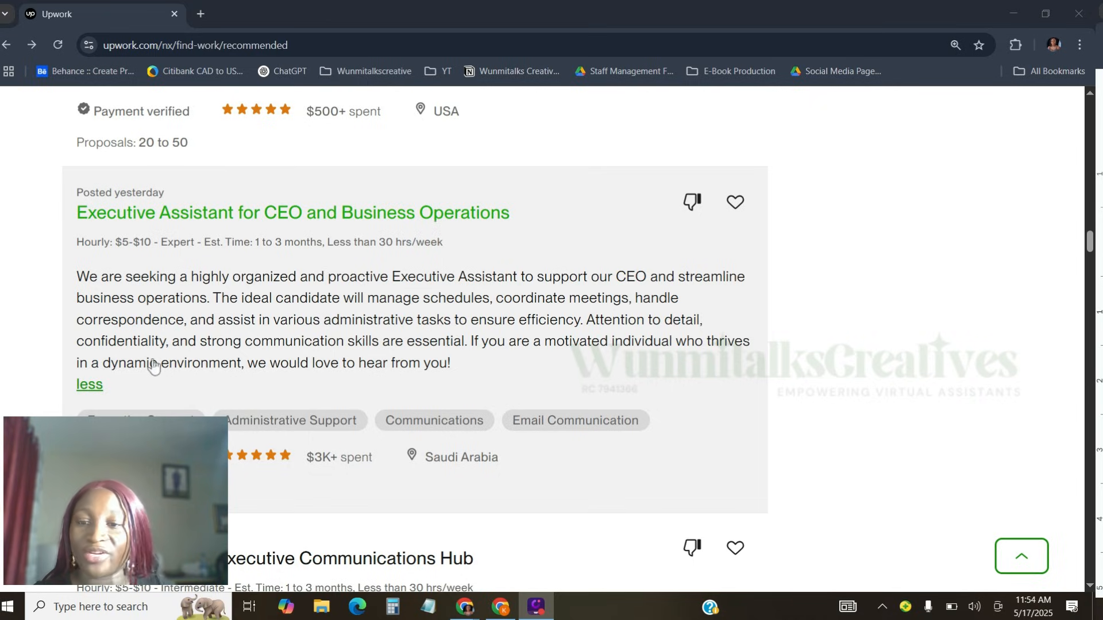
pyautogui.moveTo(418, 367)
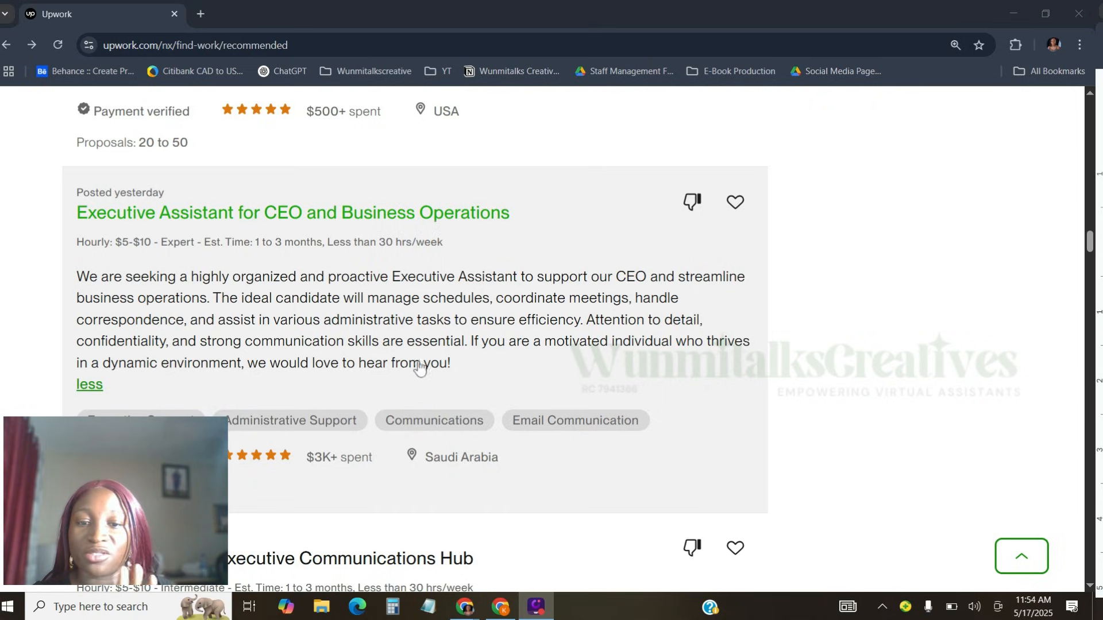
pyautogui.moveTo(474, 370)
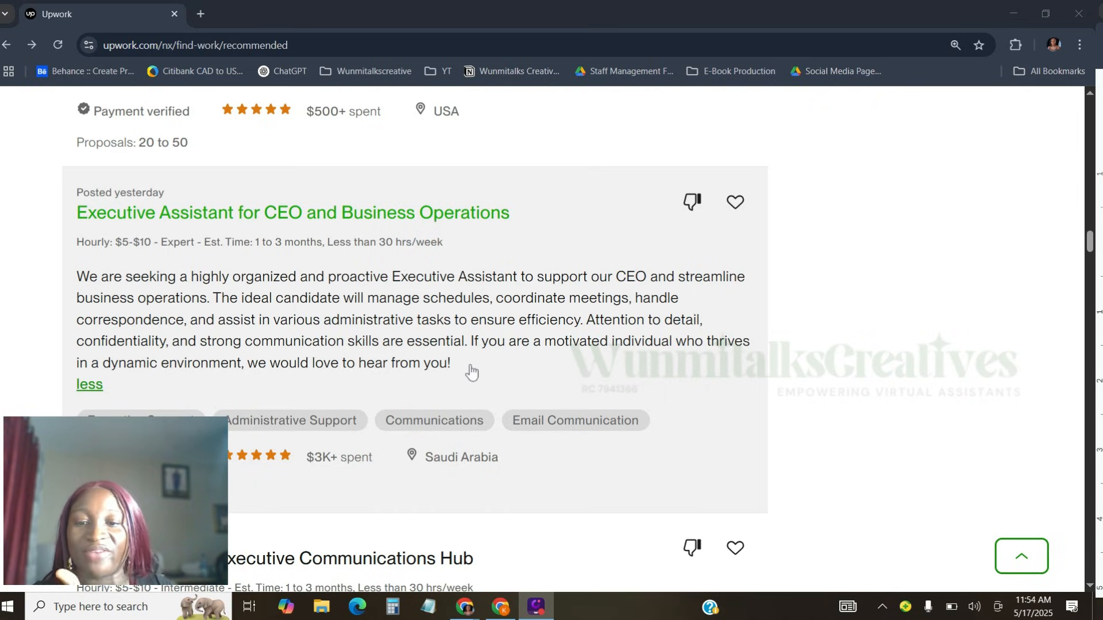
# - Select the Executive Assistant for CEO and Business Operations job description text on Upwork
pyautogui.moveTo(77, 277); pyautogui.dragTo(450, 363)
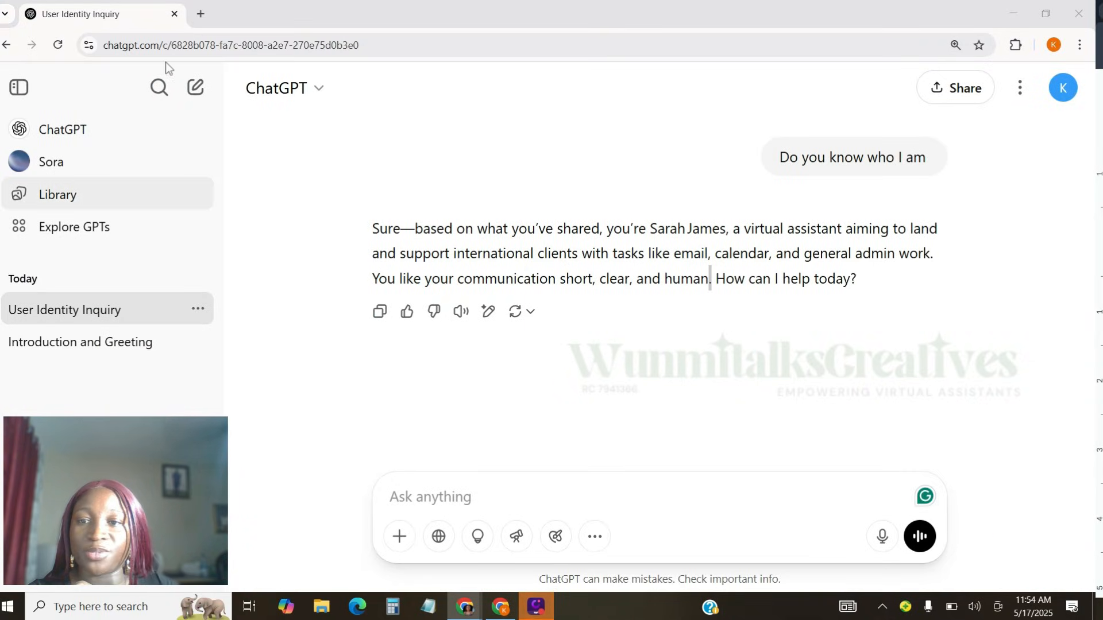
# - In a new chat, write an Upwork-expert prompt asking for a problem-solving proposal with conversation-sparking questions
pyautogui.click(196, 87)
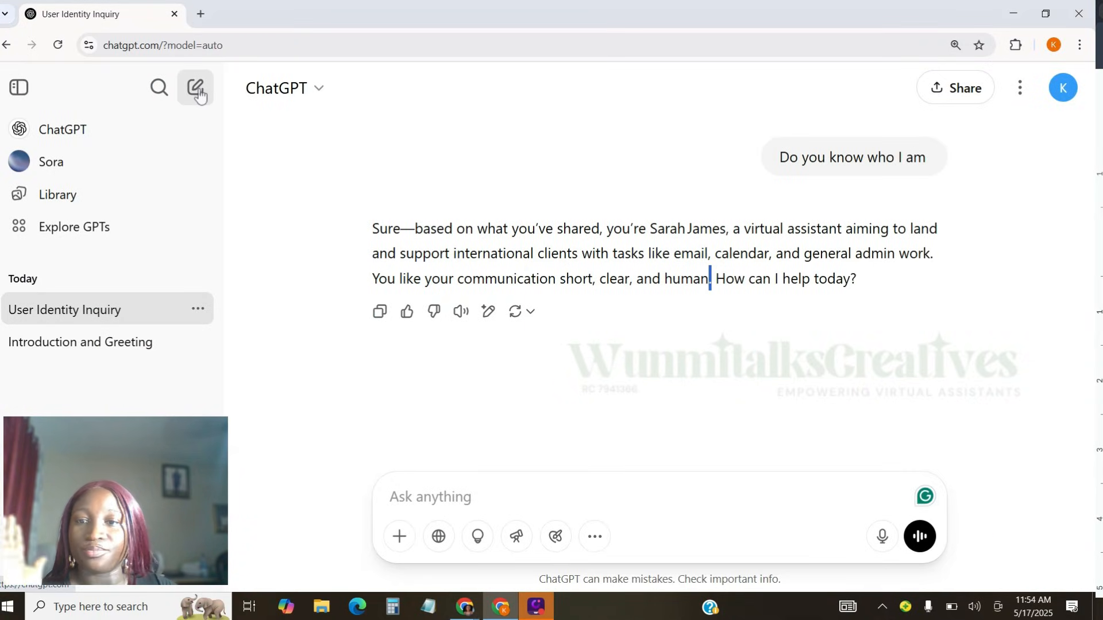
pyautogui.click(195, 88)
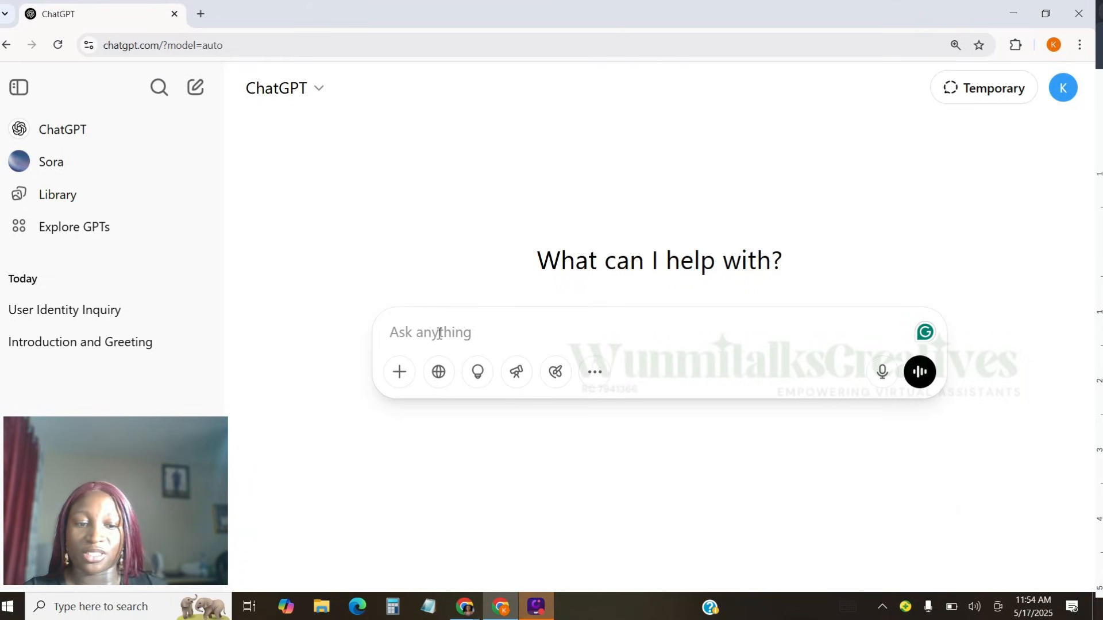
pyautogui.write('Act')
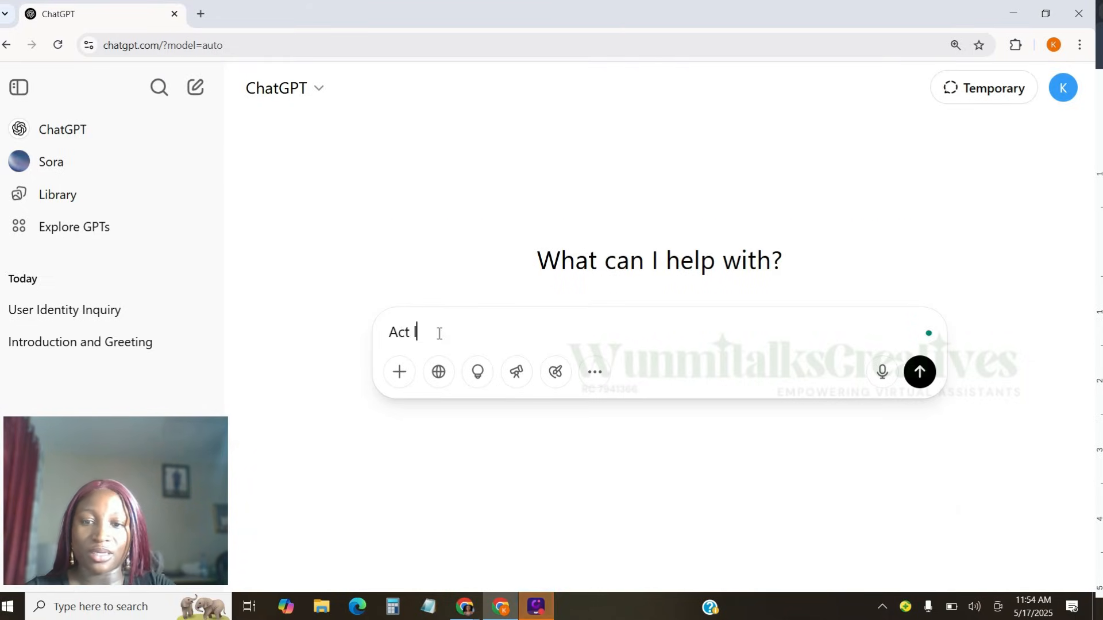
pyautogui.write('like an Upwo')
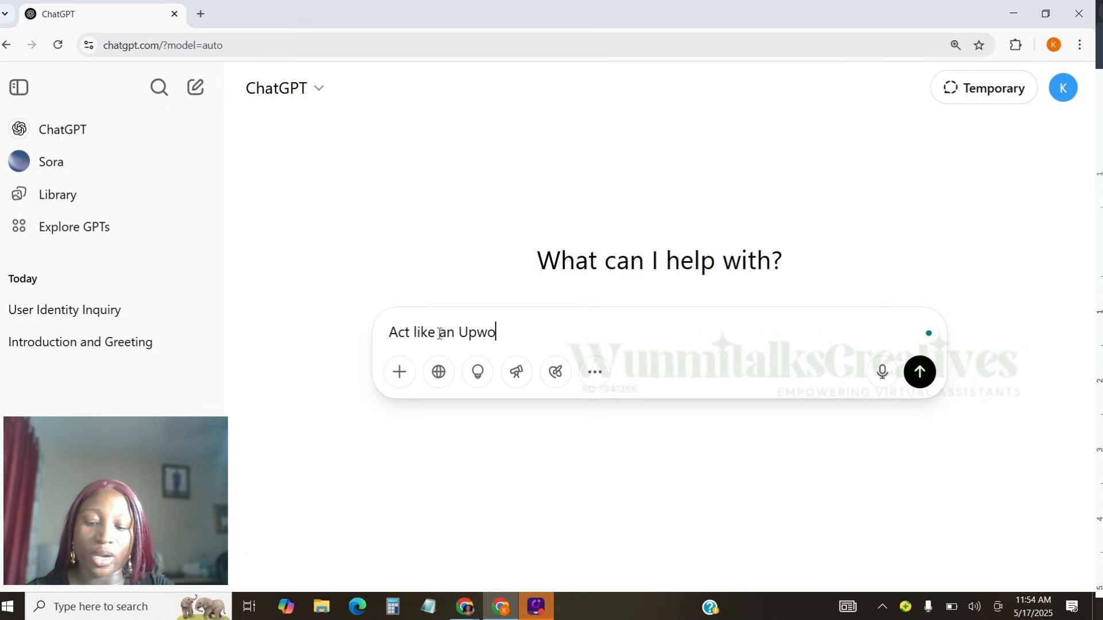
pyautogui.write('rk expert an')
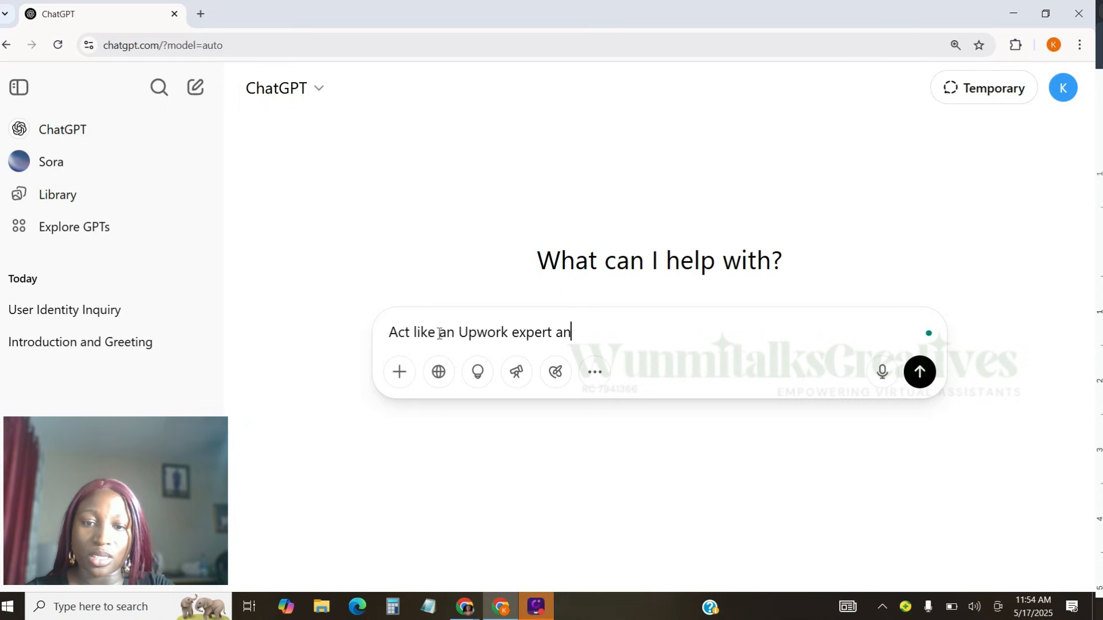
pyautogui.write('d apply to this job, I want the first p')
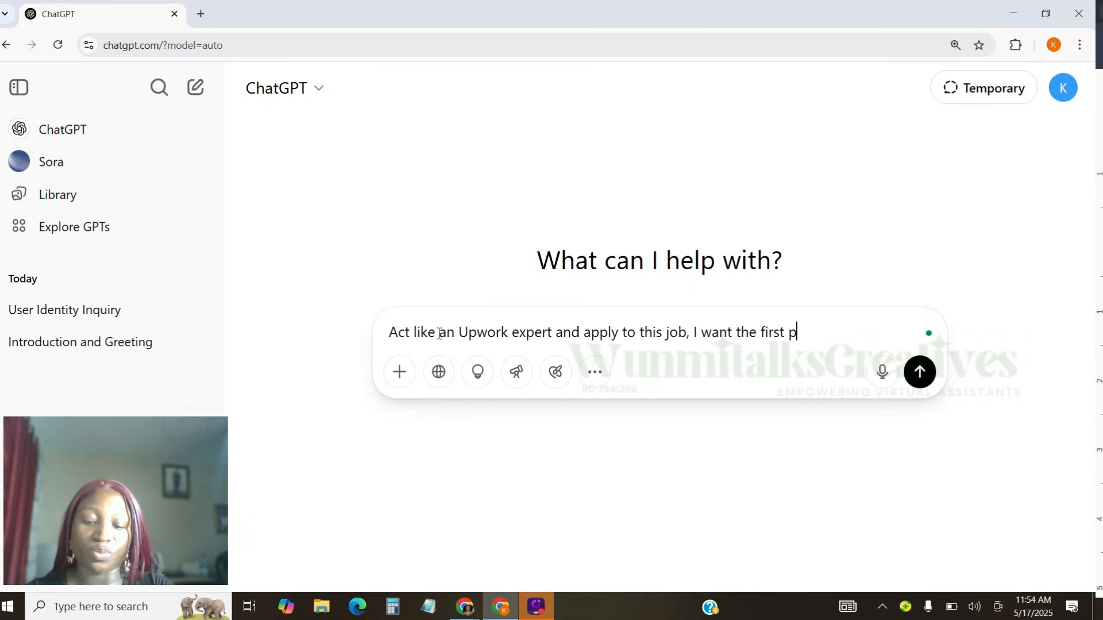
pyautogui.write('aragraph t')
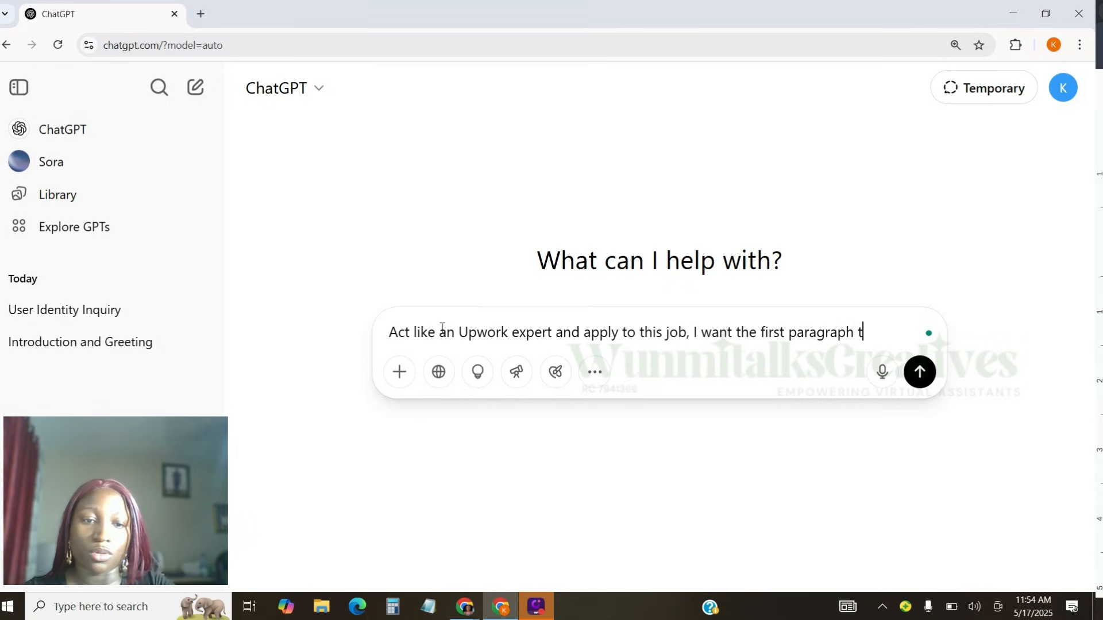
pyautogui.write('o talk about how I can')
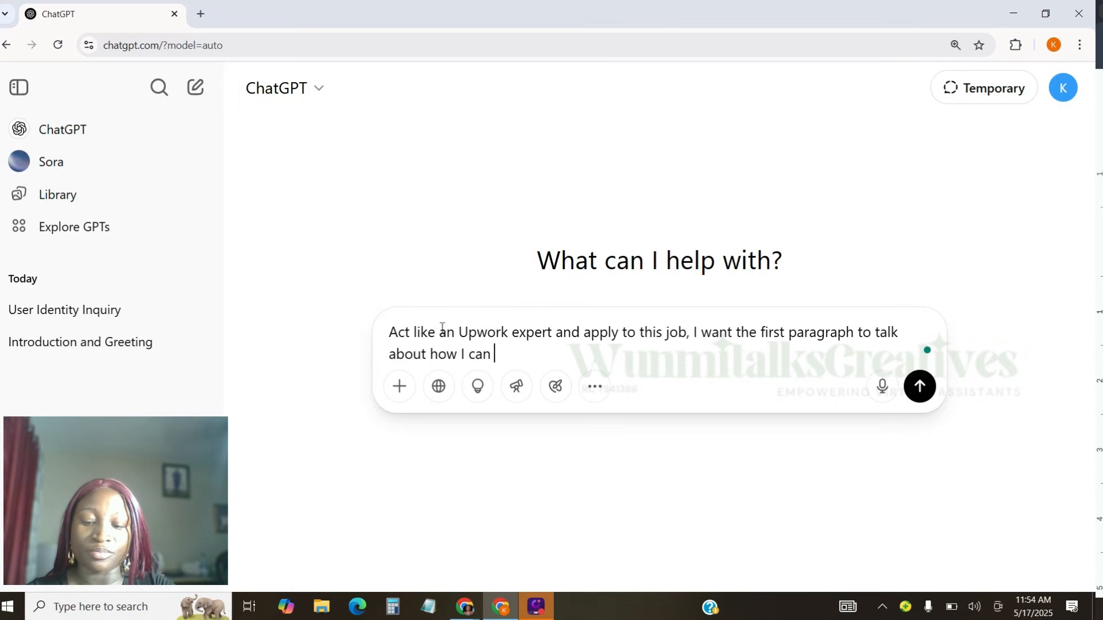
pyautogui.write('solve their rpo')
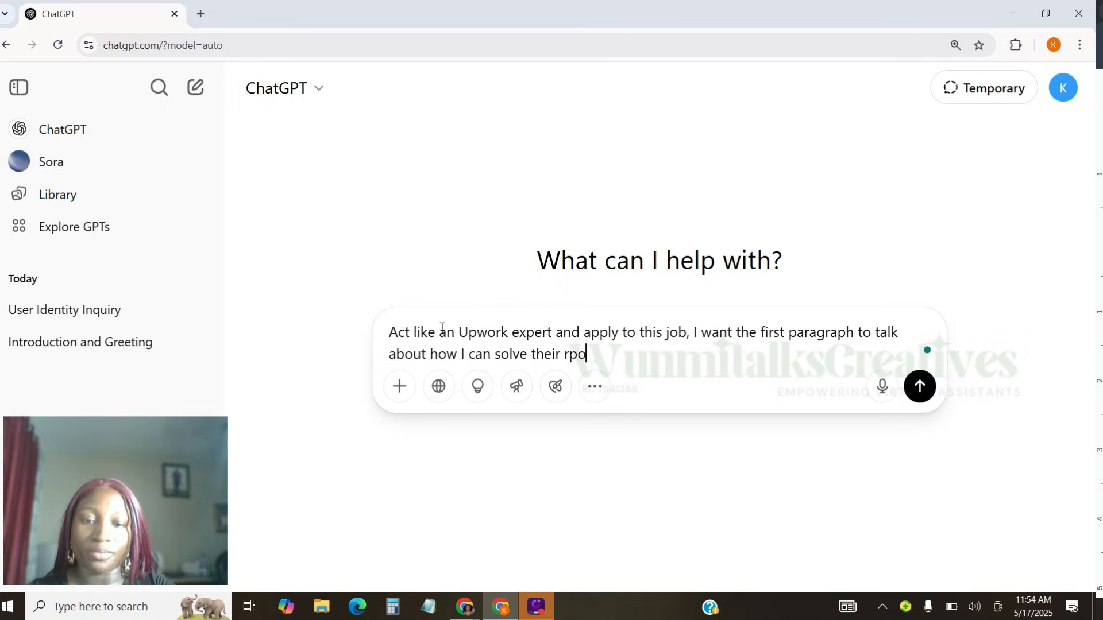
pyautogui.write('problem')
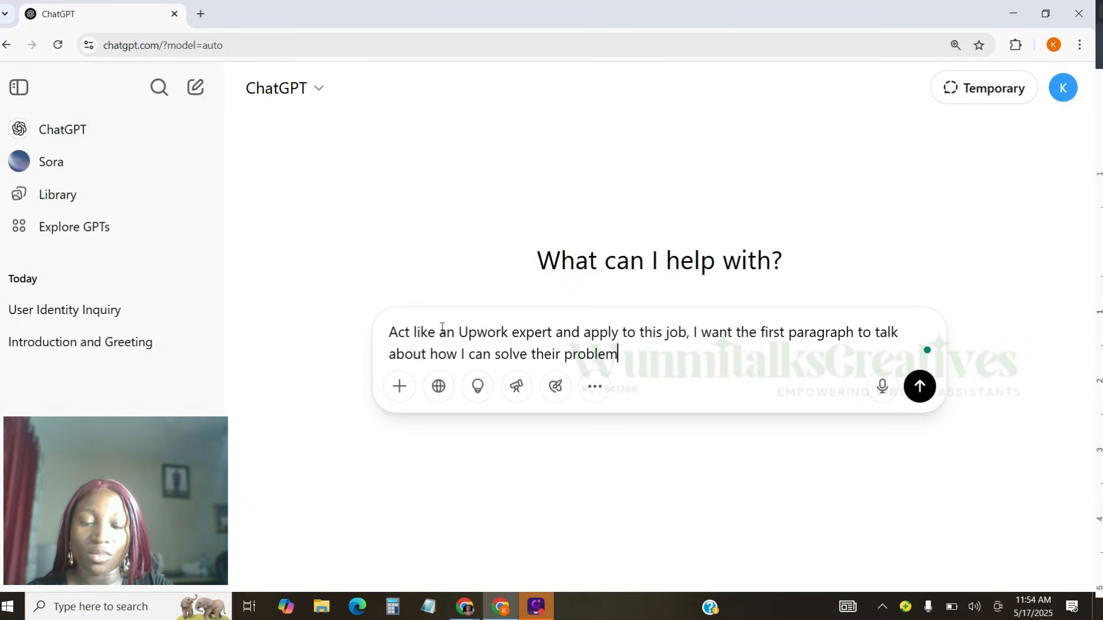
pyautogui.write('and also')
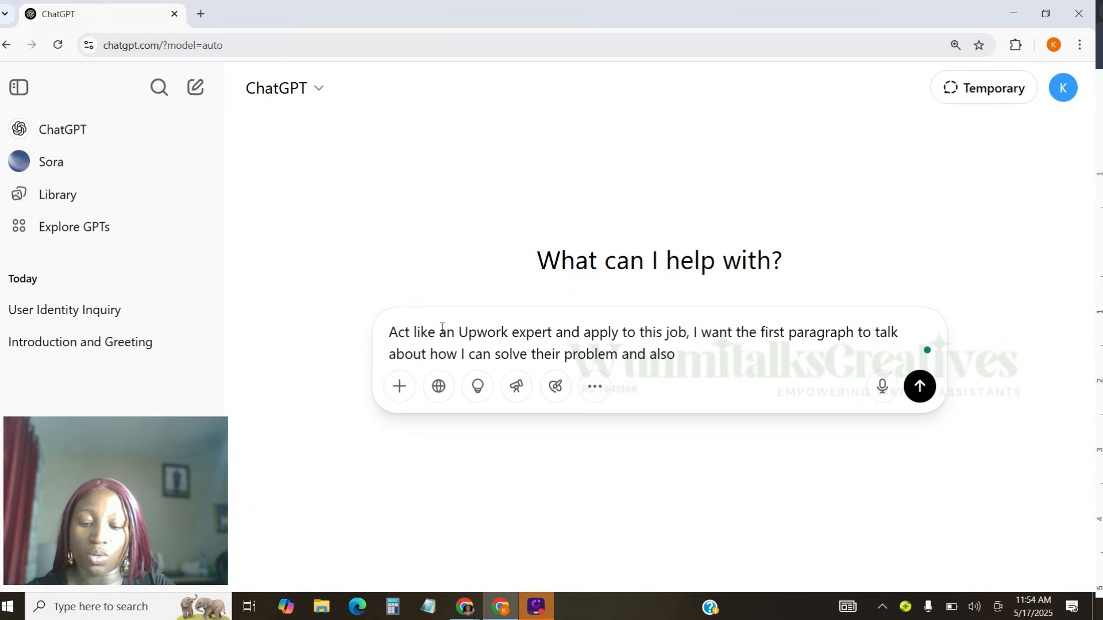
pyautogui.write('ask questions that will')
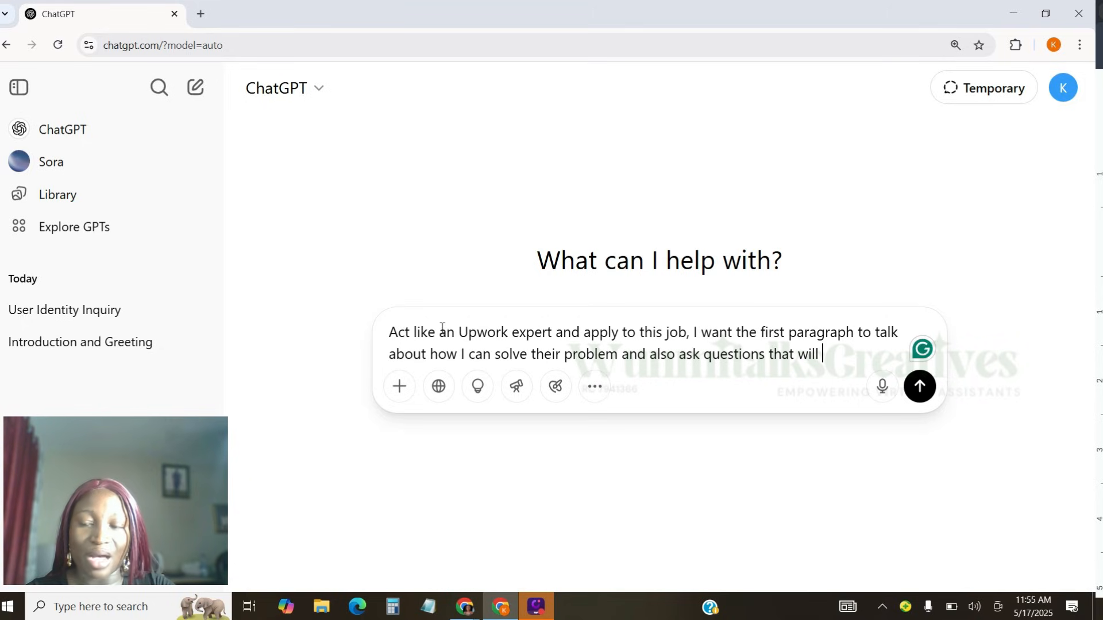
pyautogui.write('spark a')
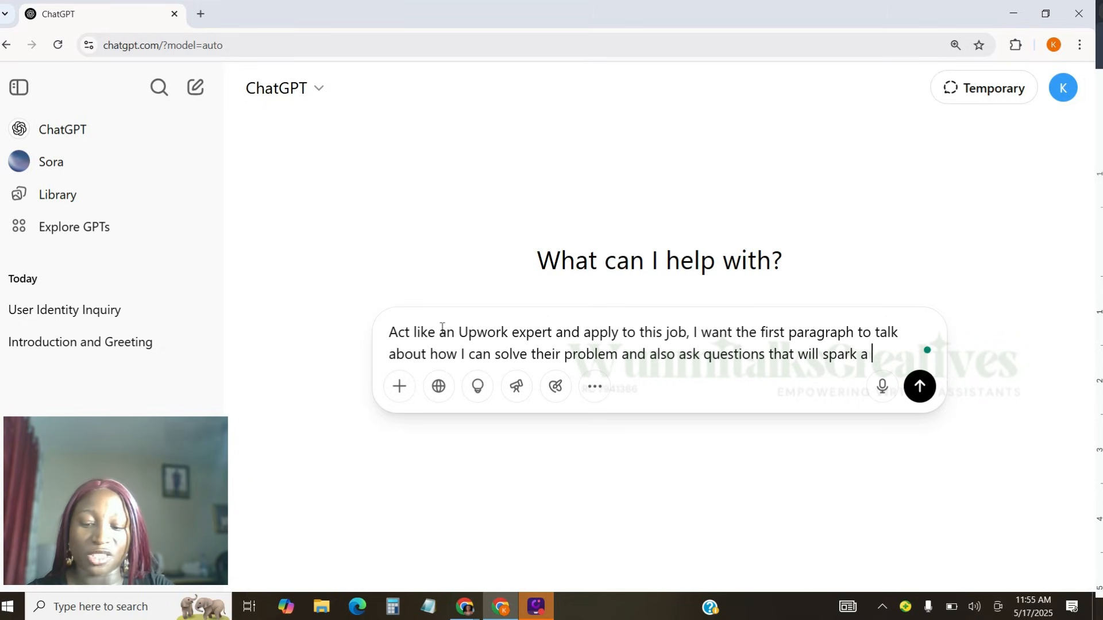
pyautogui.write('conversation')
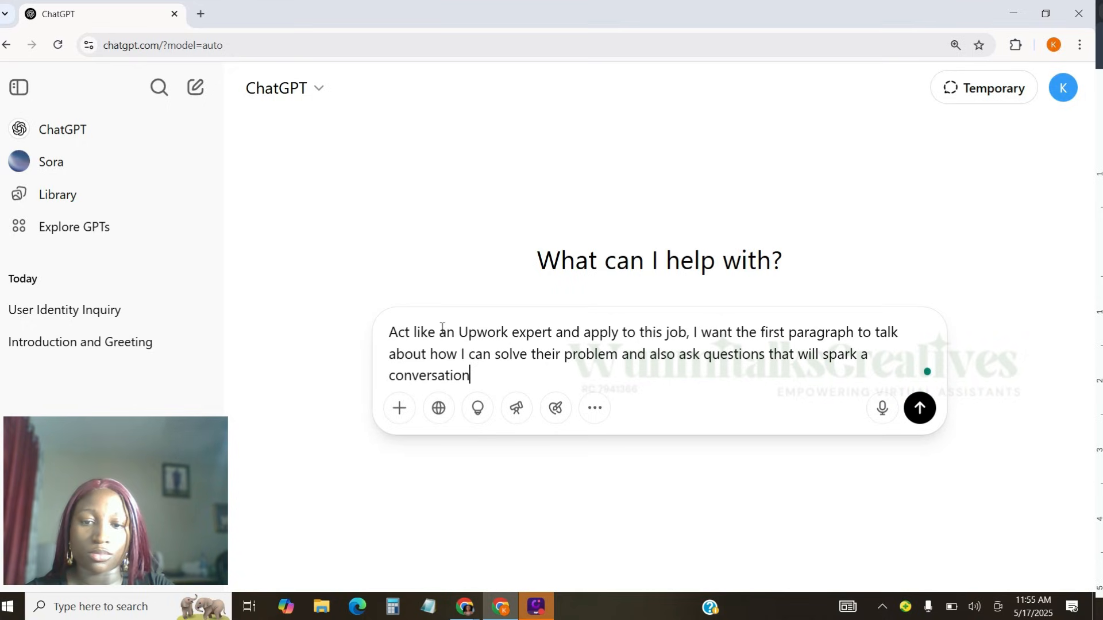
pyautogui.write('s bewtween m')
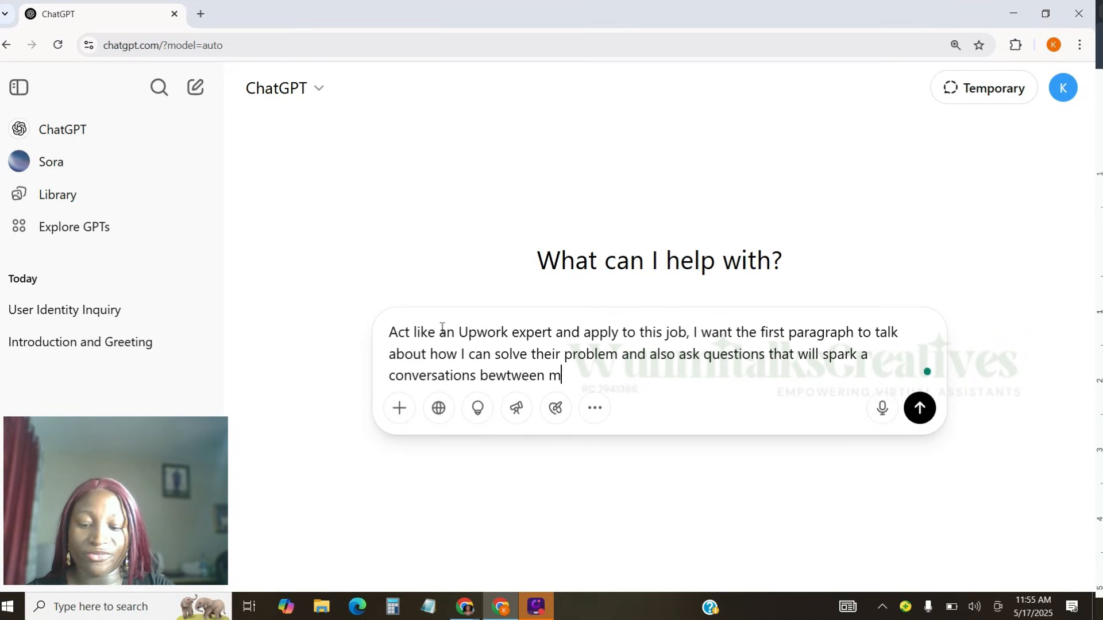
pyautogui.write('yself and the clien')
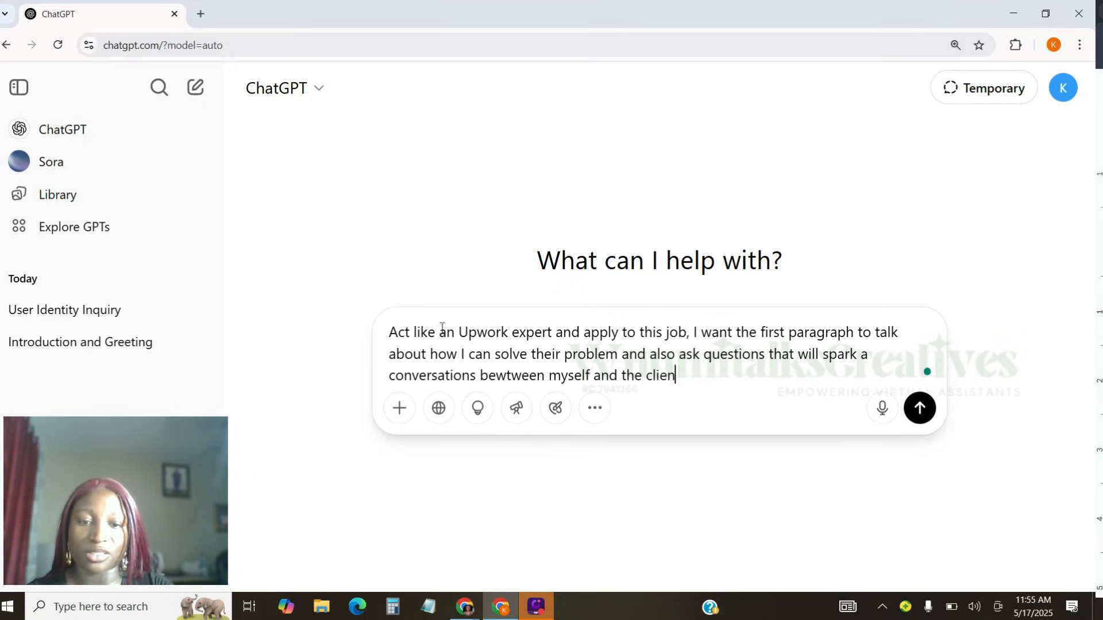
# - Append the Executive Assistant job description to the prompt and send it
pyautogui.write(', We are seeking a highly organized and proactive Executive Assistant to support our CEO and streamline business operations. The ideal candidate will manage schedules, coordinate meetings, handle correspondence, and assist in various administrative tasks to ensure efficiency.')
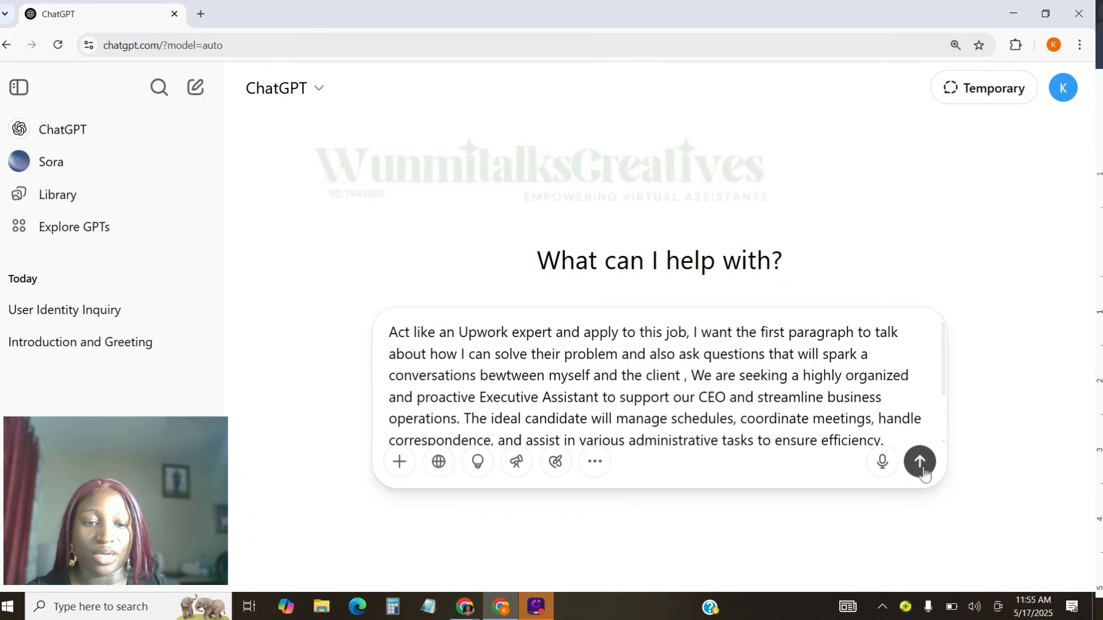
pyautogui.click(919, 461)
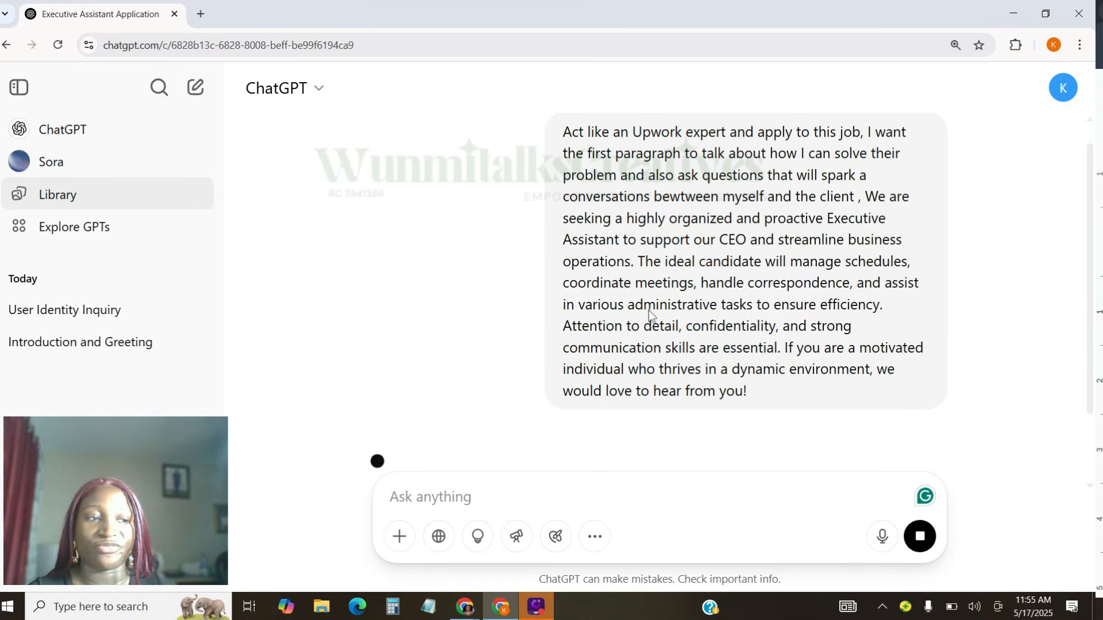
pyautogui.scroll(-3)
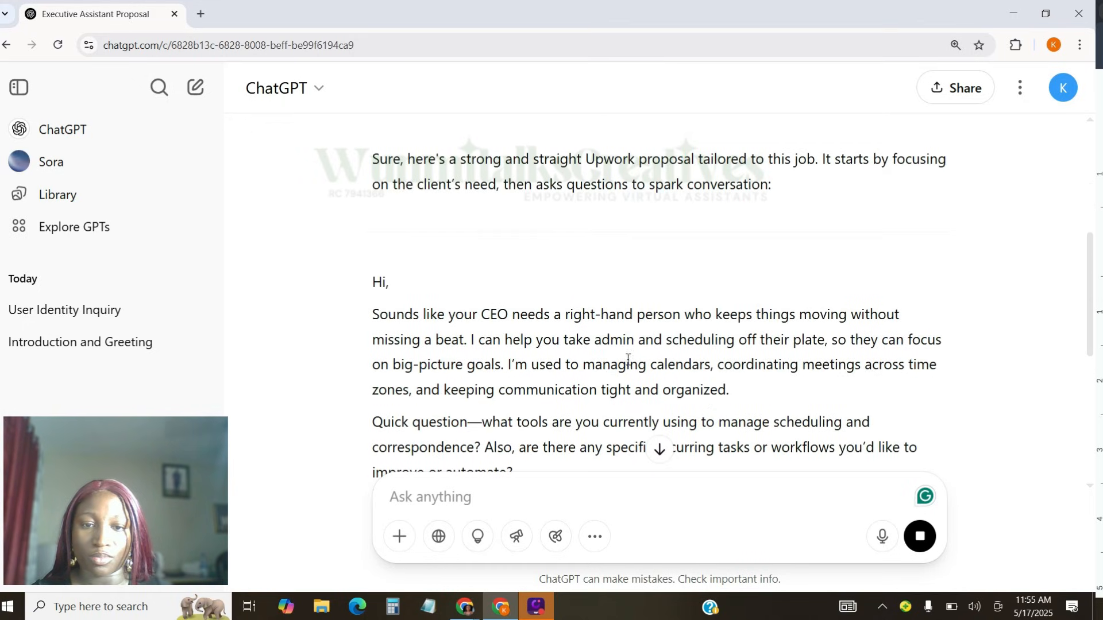
pyautogui.scroll(-3)
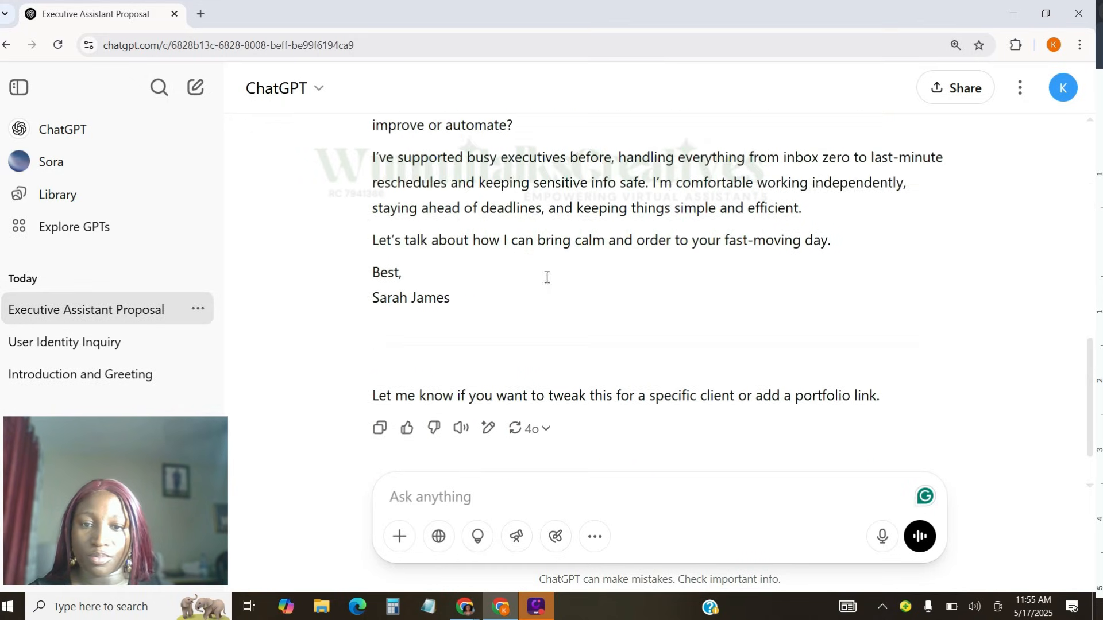
pyautogui.scroll(3)
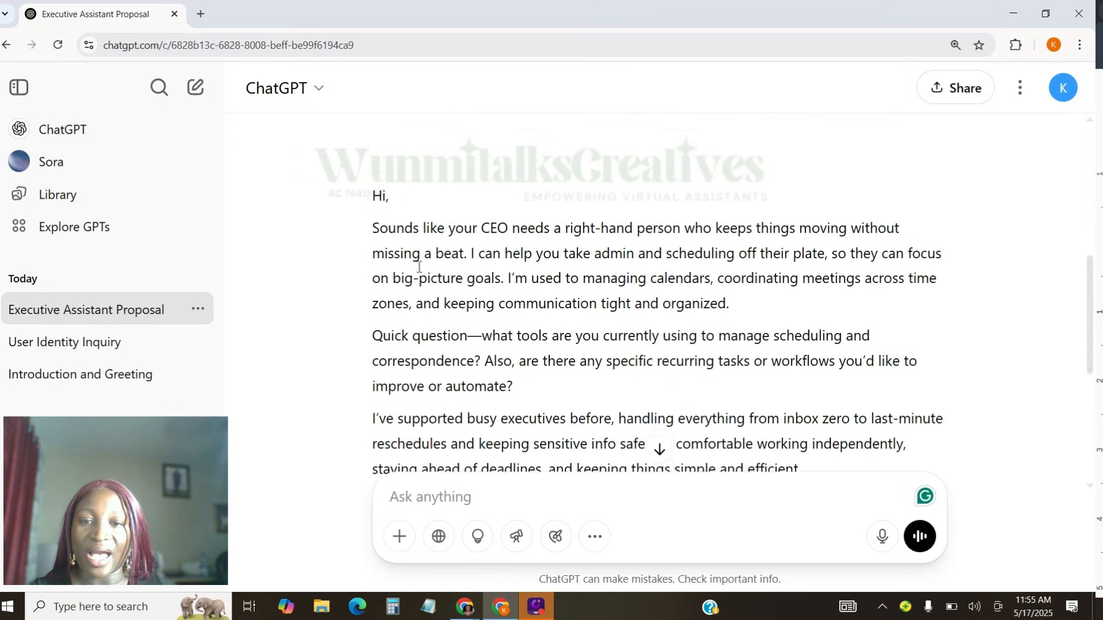
pyautogui.scroll(-3)
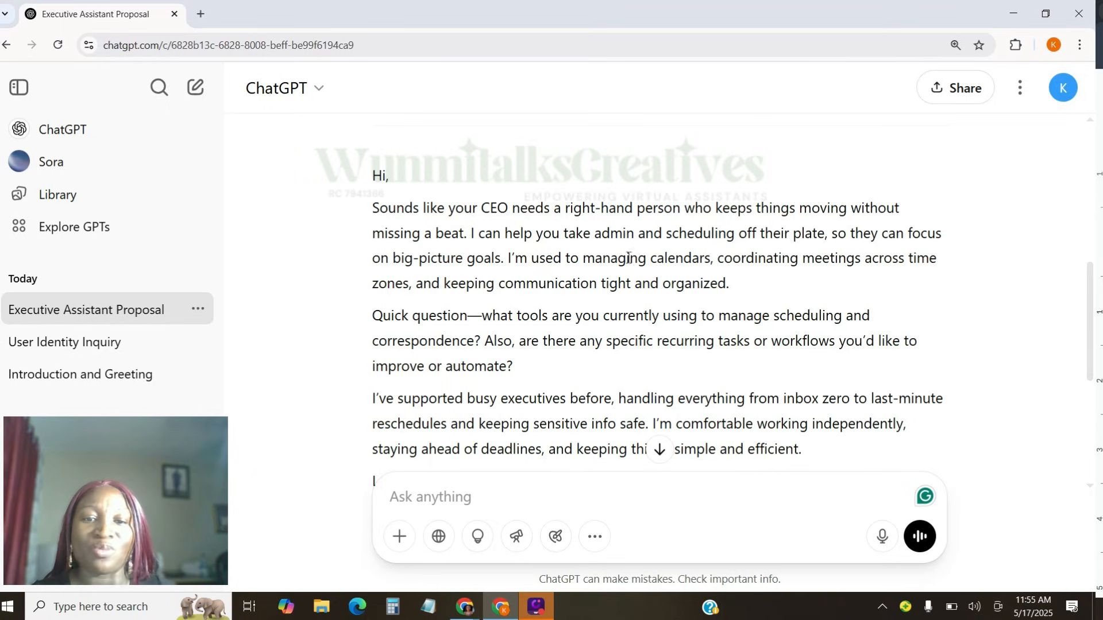
pyautogui.moveTo(927, 267)
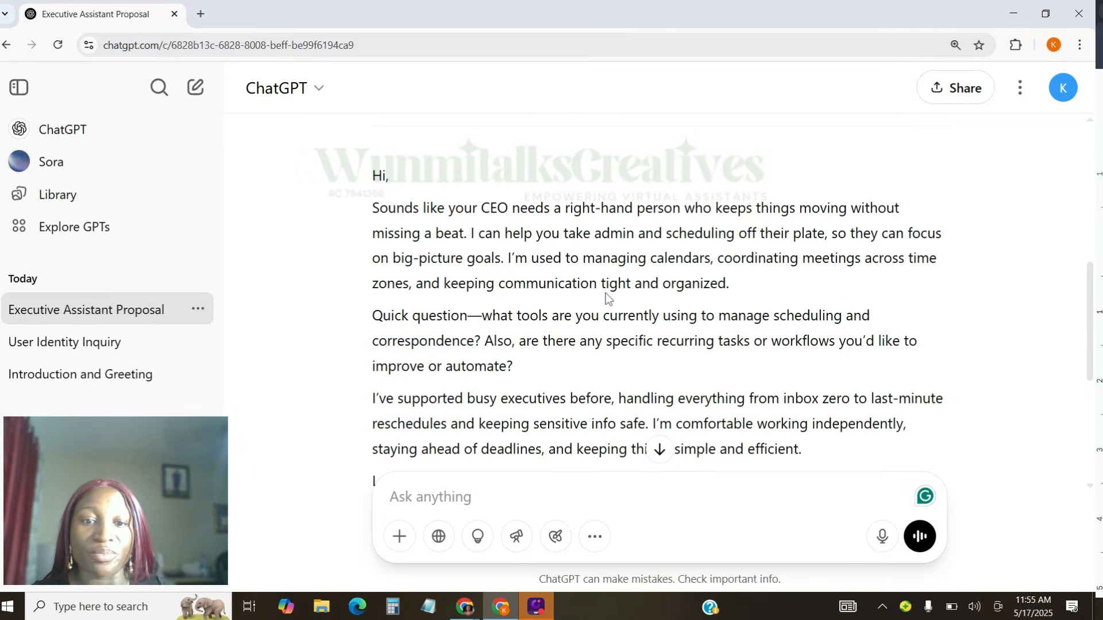
pyautogui.scroll(-3)
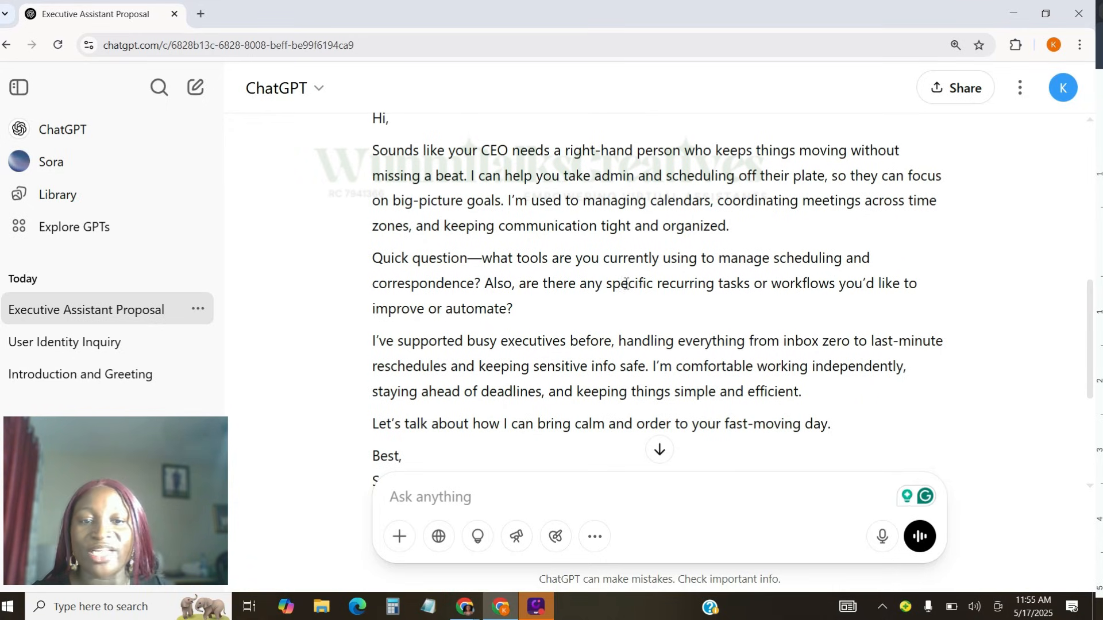
pyautogui.moveTo(876, 283)
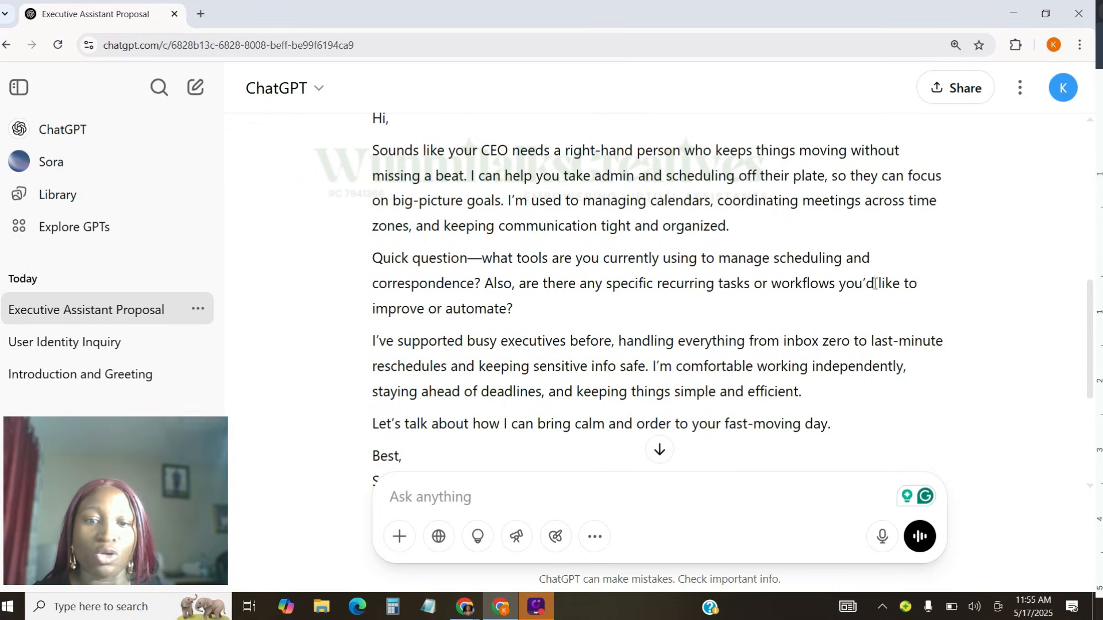
pyautogui.scroll(-3)
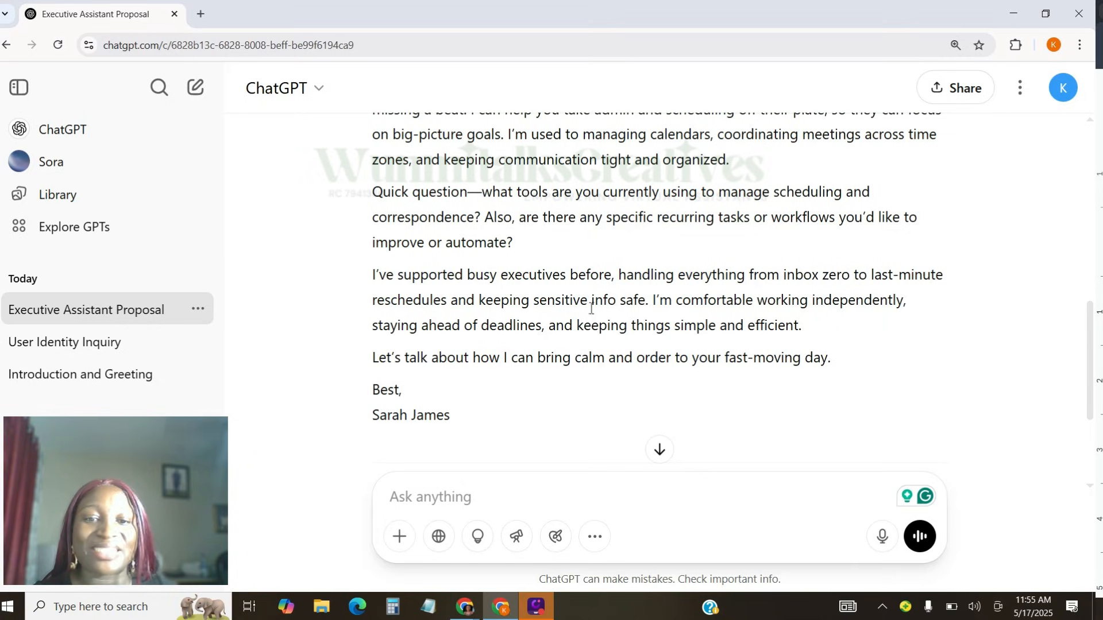
pyautogui.moveTo(658, 316)
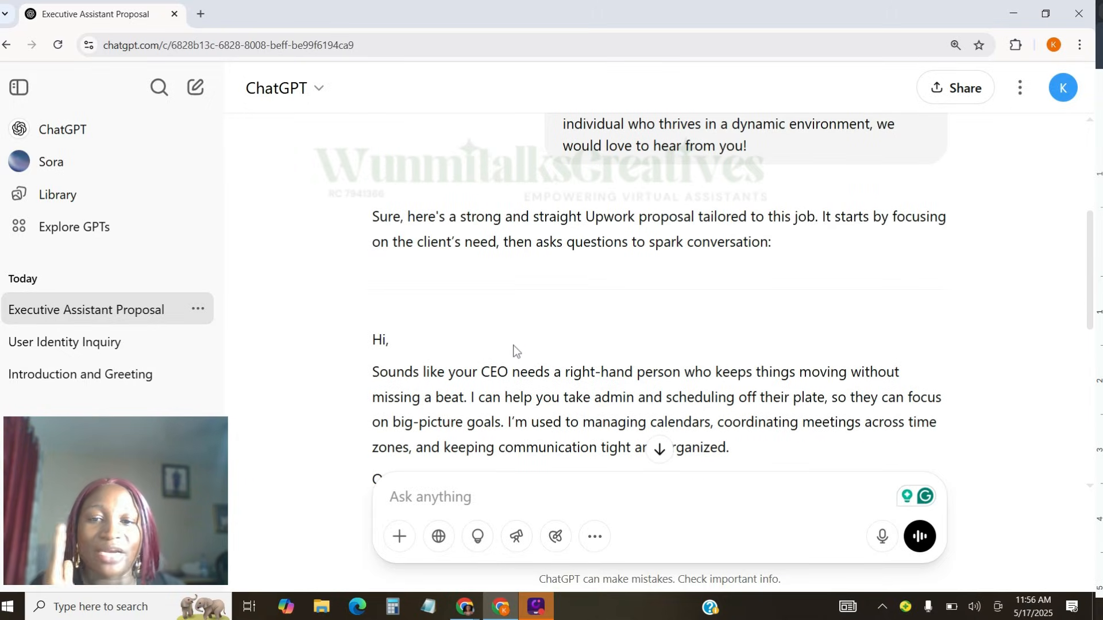
pyautogui.moveTo(406, 252)
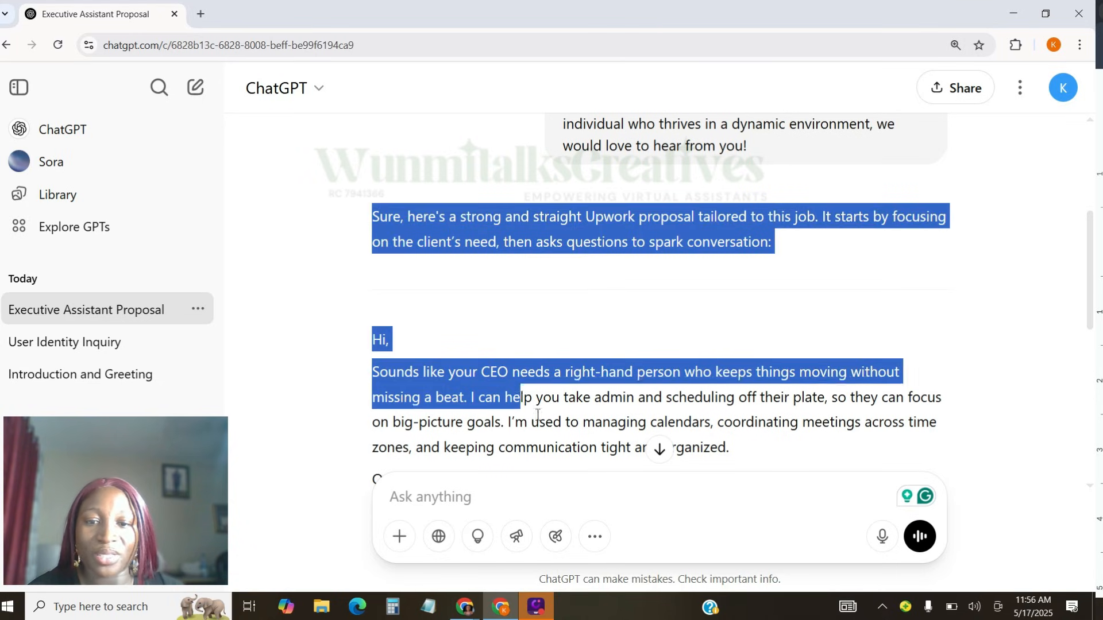
# - Paste the copied Upwork proposal, intro line included, into the blank Google Docs document
pyautogui.scroll(-3)
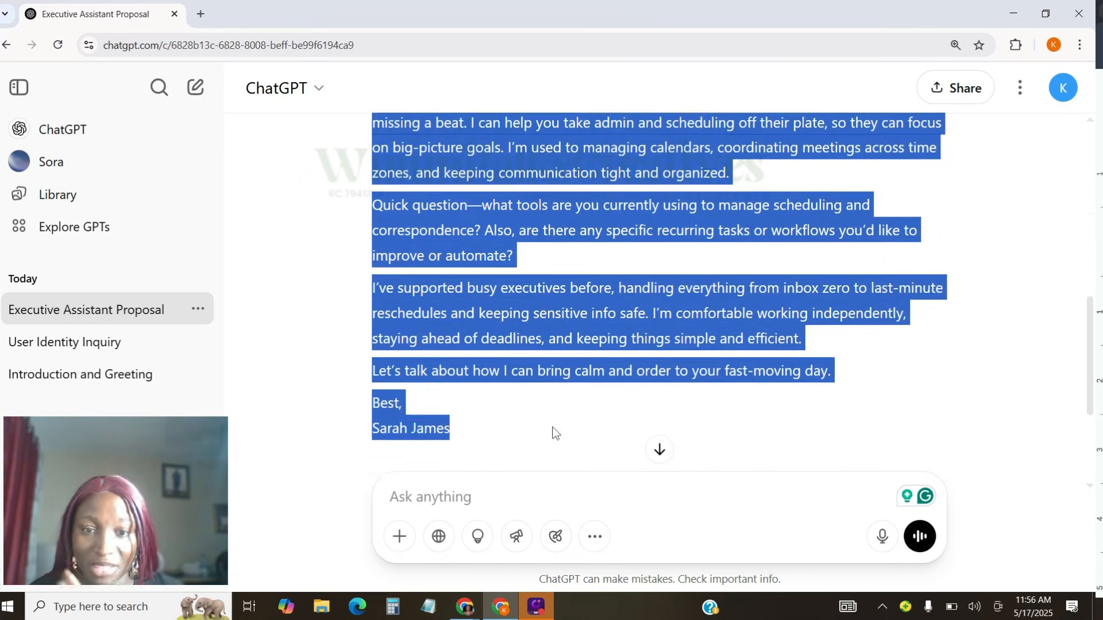
pyautogui.moveTo(638, 357)
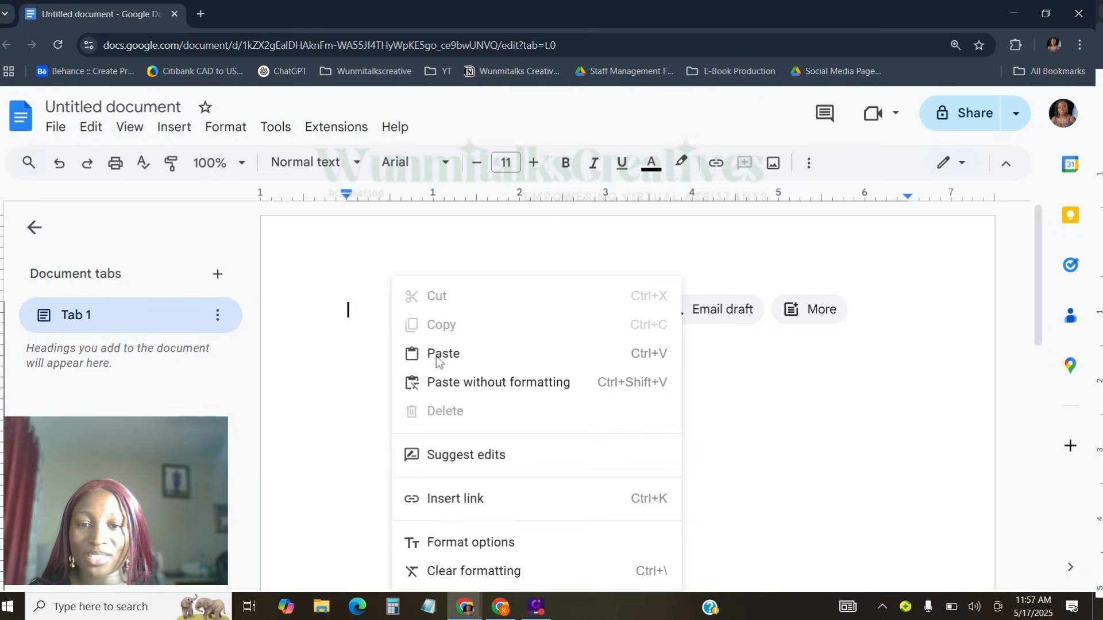
pyautogui.click(443, 354)
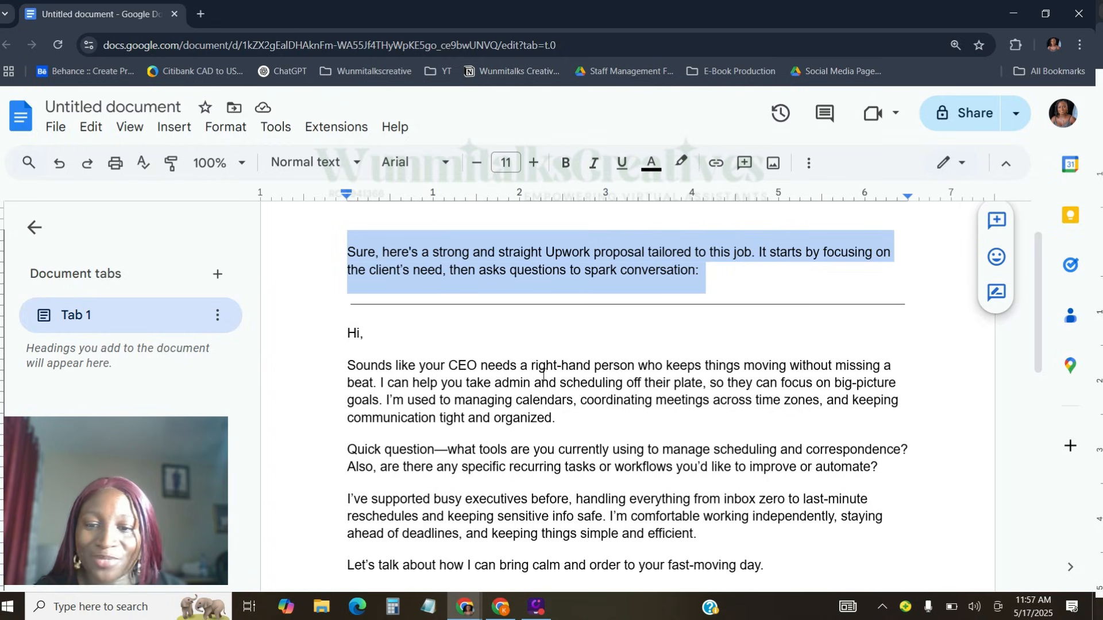
pyautogui.scroll(-3)
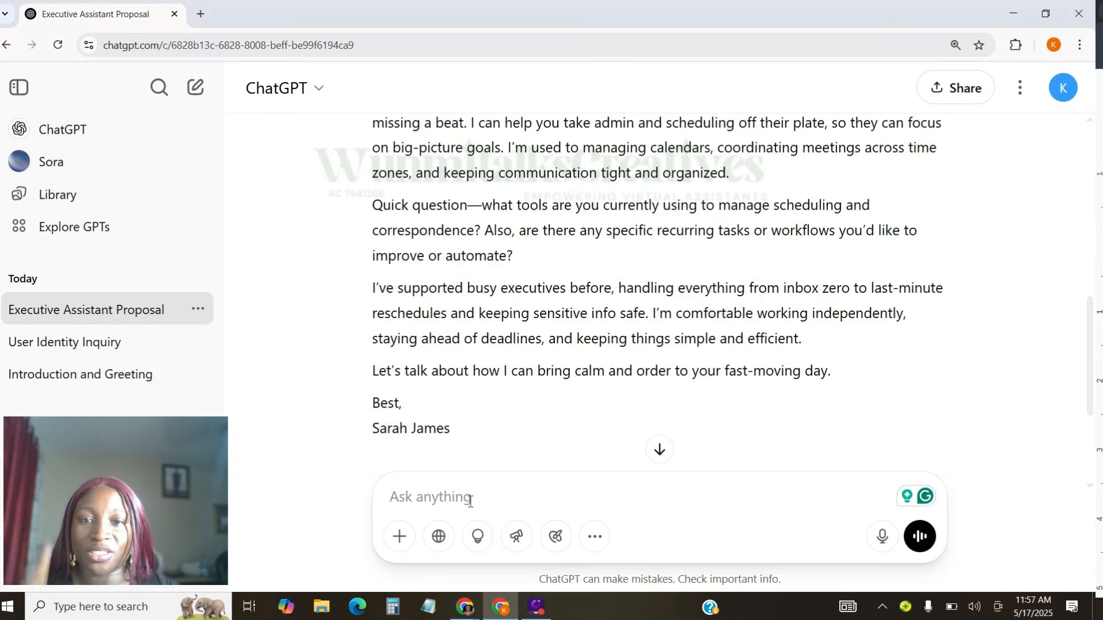
# - Ask ChatGPT 'Do not abbreviate anything' and review the rewritten proposal
pyautogui.write('Do not')
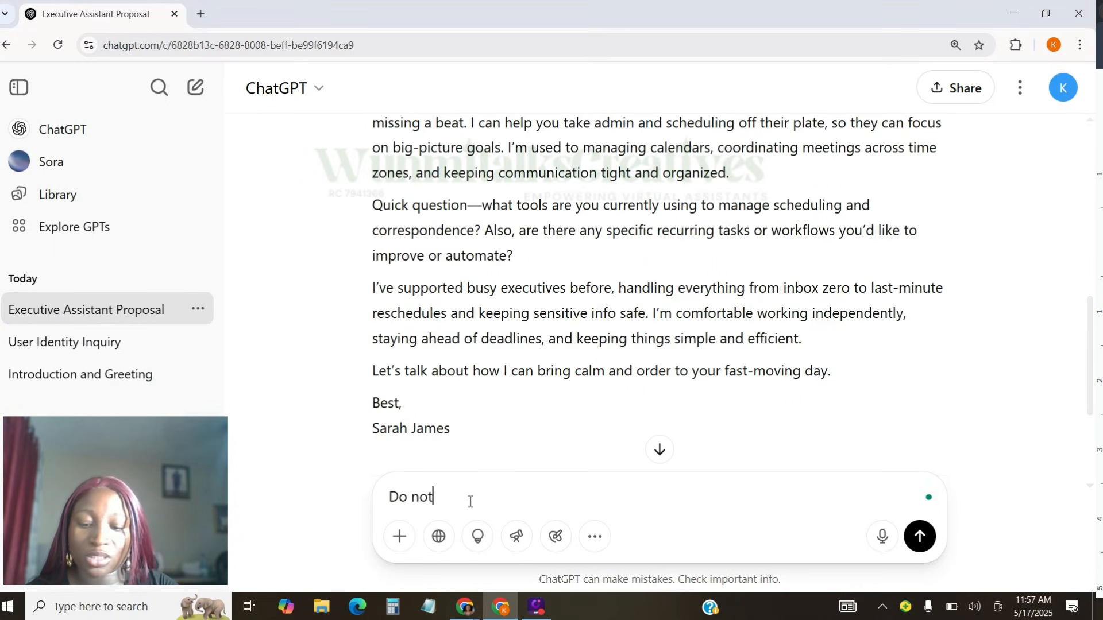
pyautogui.write('abbreviate anyt')
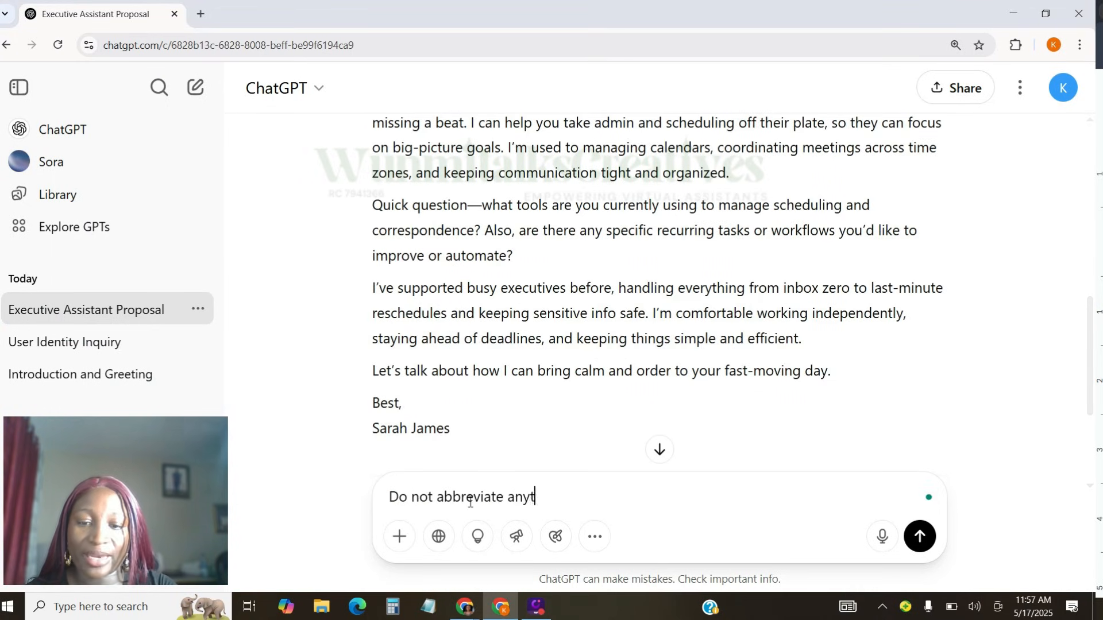
pyautogui.click(918, 536)
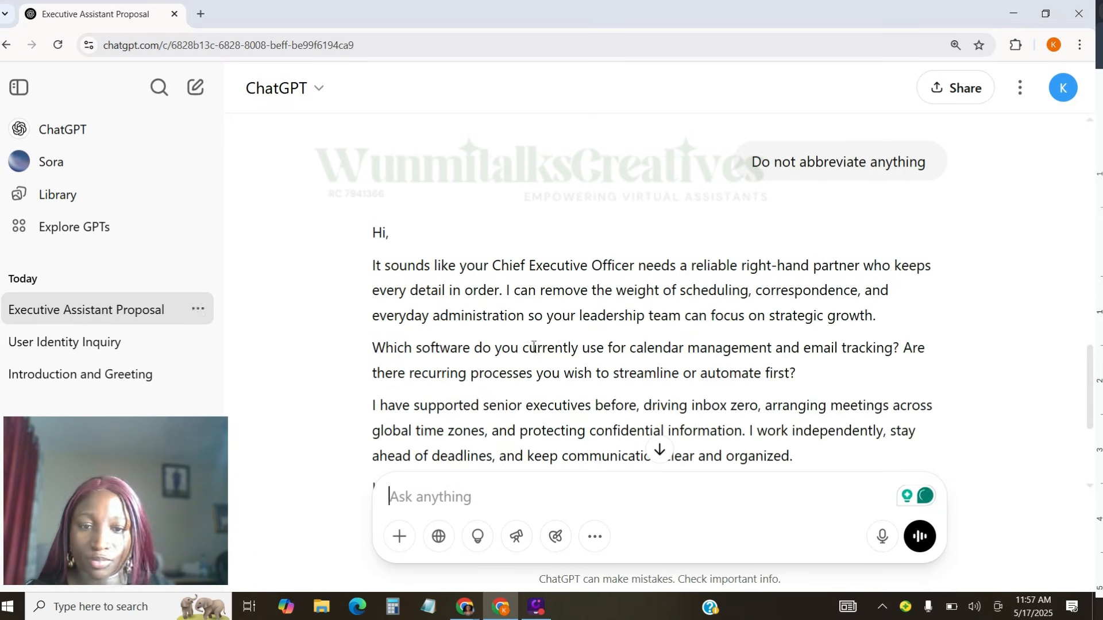
pyautogui.scroll(-3)
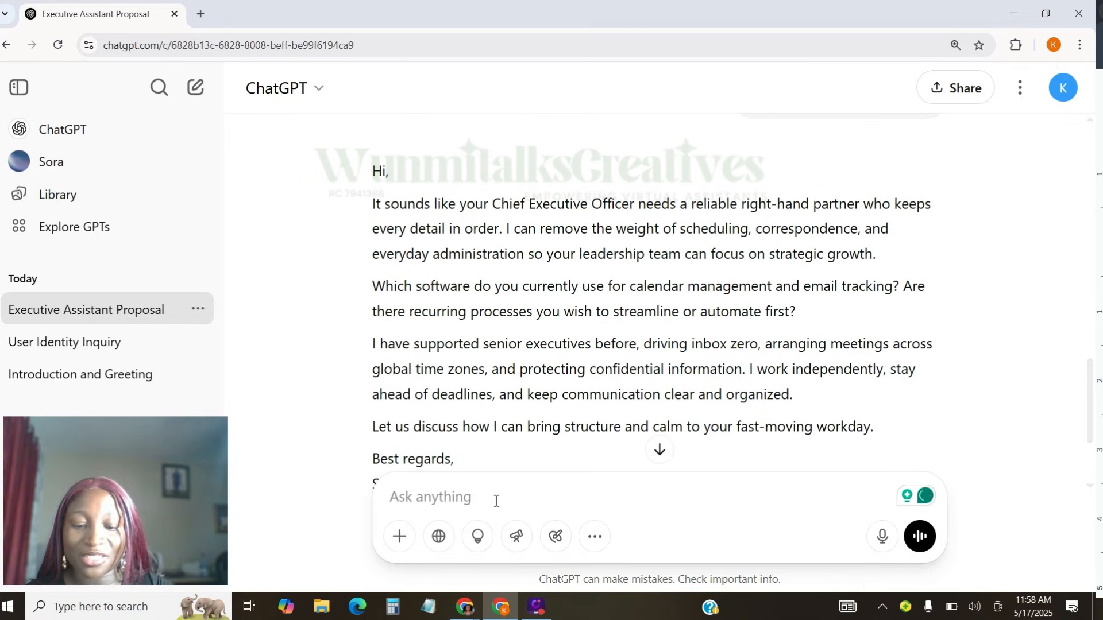
# - Ask for the first proposal version without any abbreviations and review the new draft
pyautogui.write('I want the f')
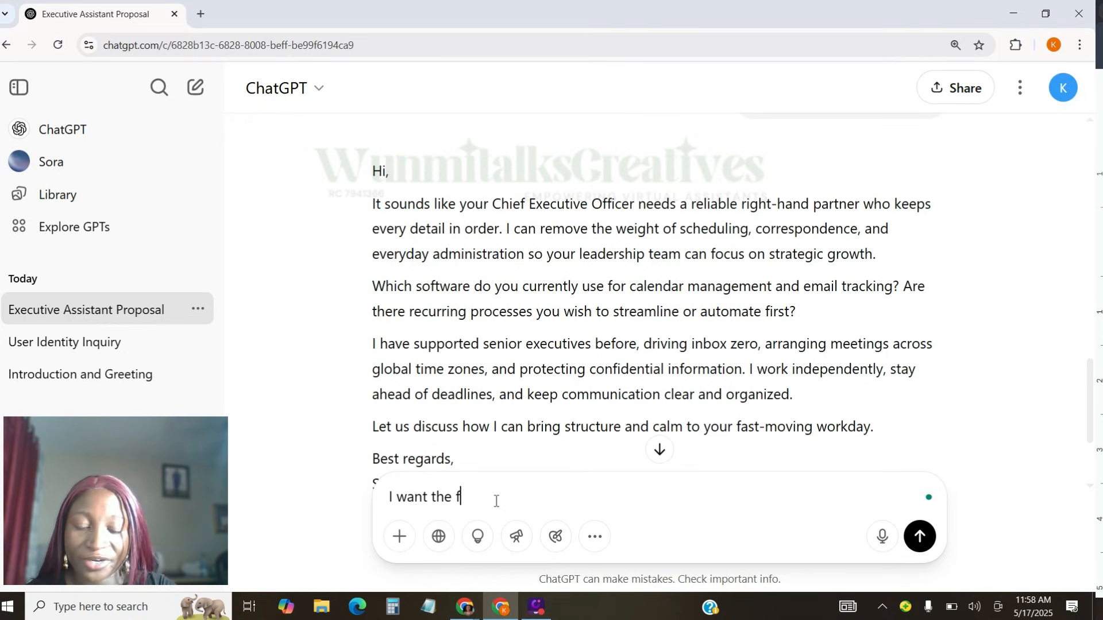
pyautogui.write('irst one , I dont just want a')
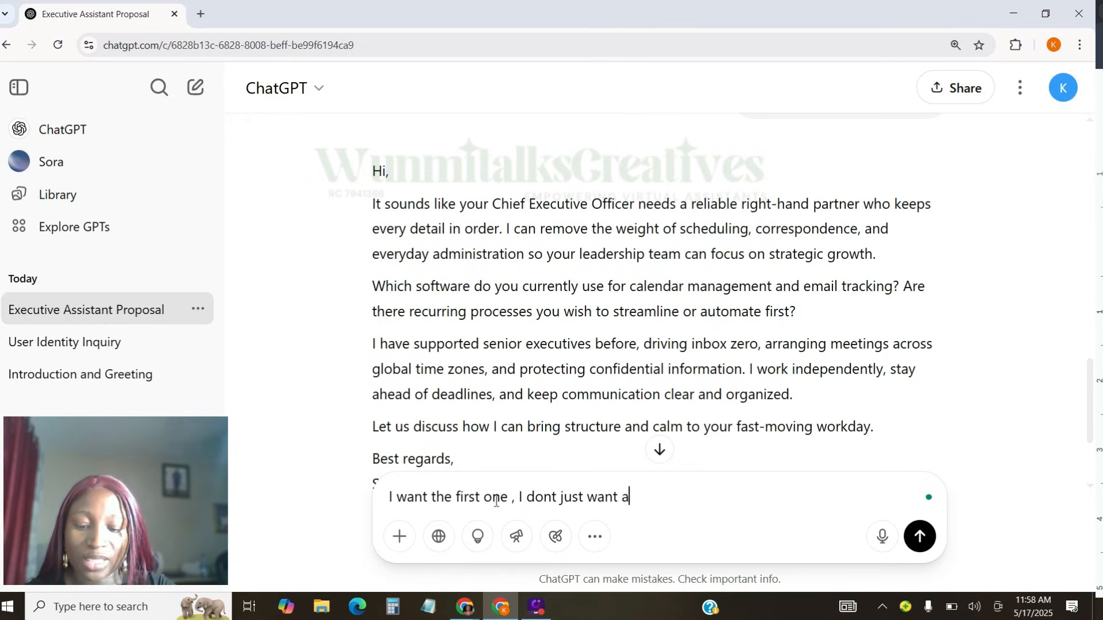
pyautogui.write('ny abbreci')
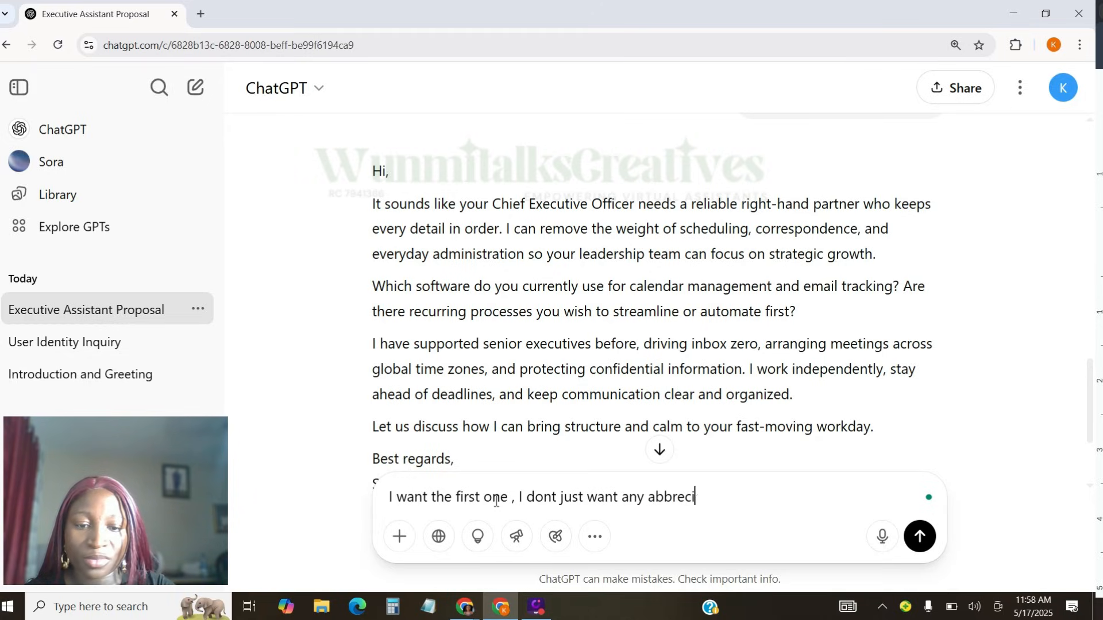
pyautogui.write('ation')
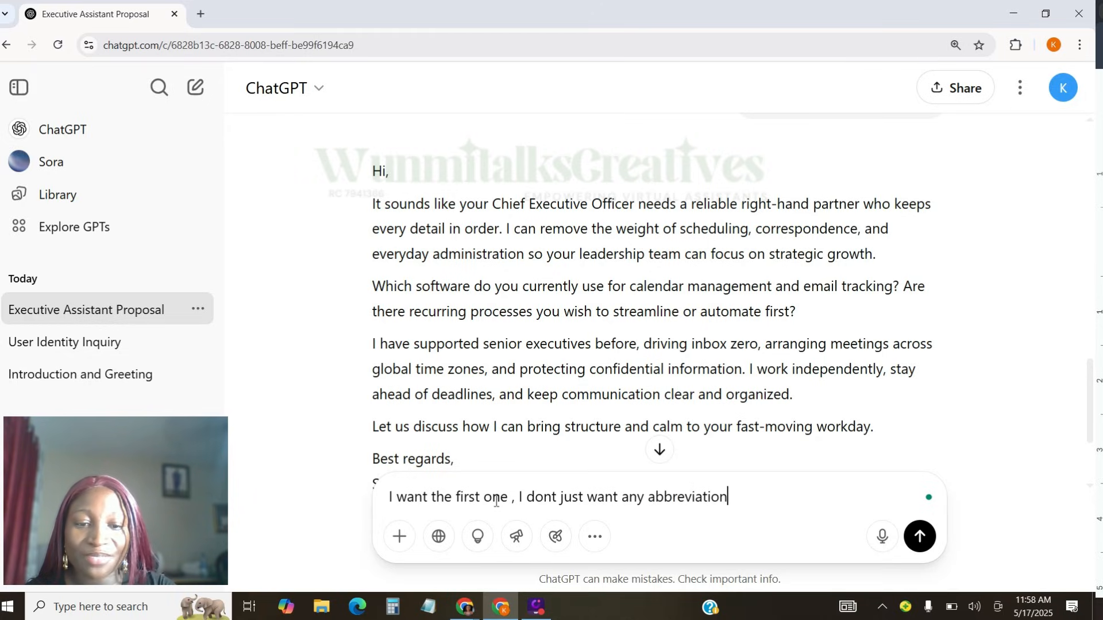
pyautogui.click(918, 536)
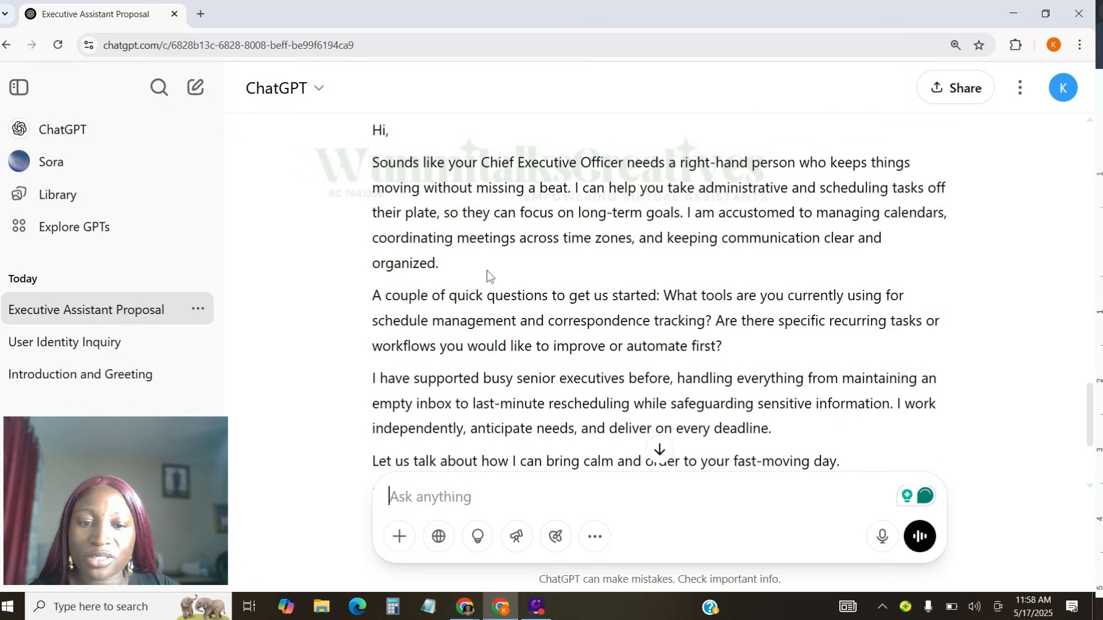
pyautogui.scroll(-3)
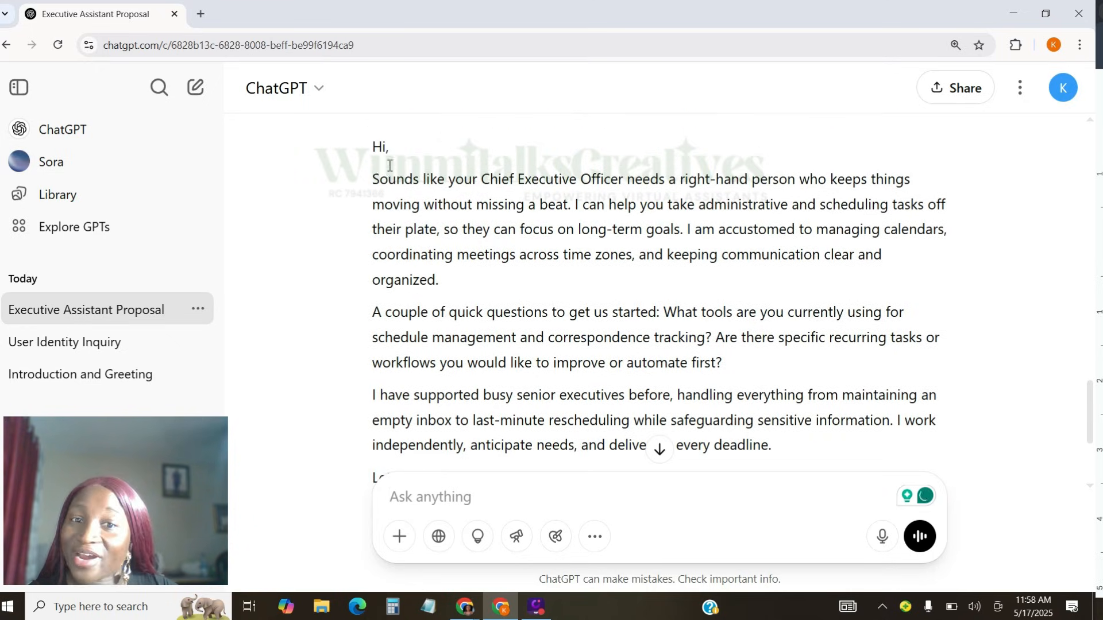
pyautogui.moveTo(371, 147); pyautogui.dragTo(385, 181)
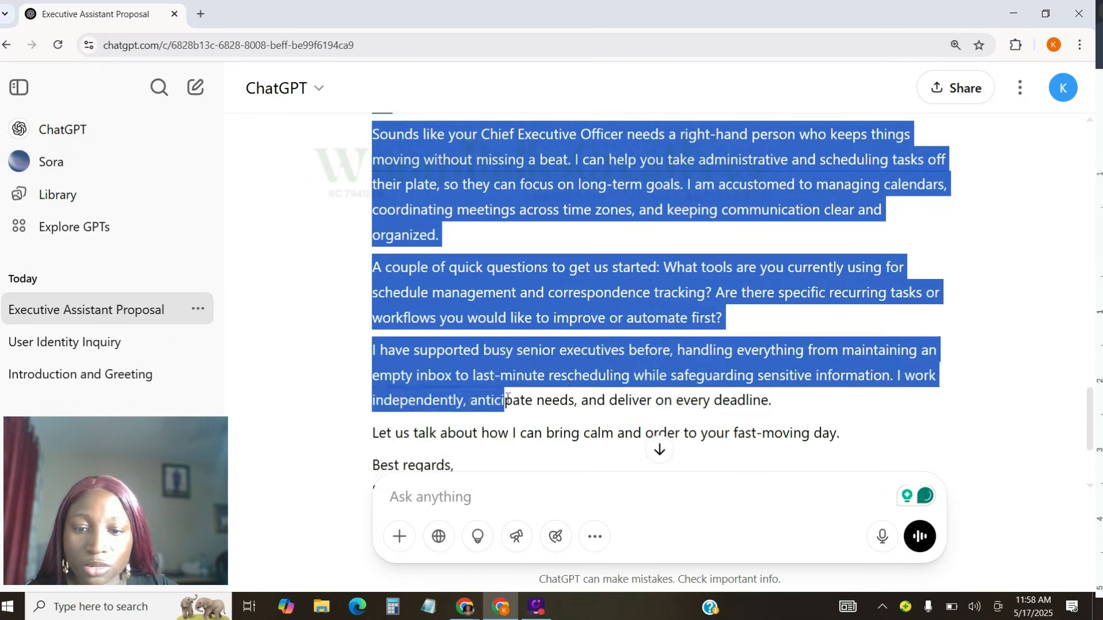
pyautogui.scroll(-3)
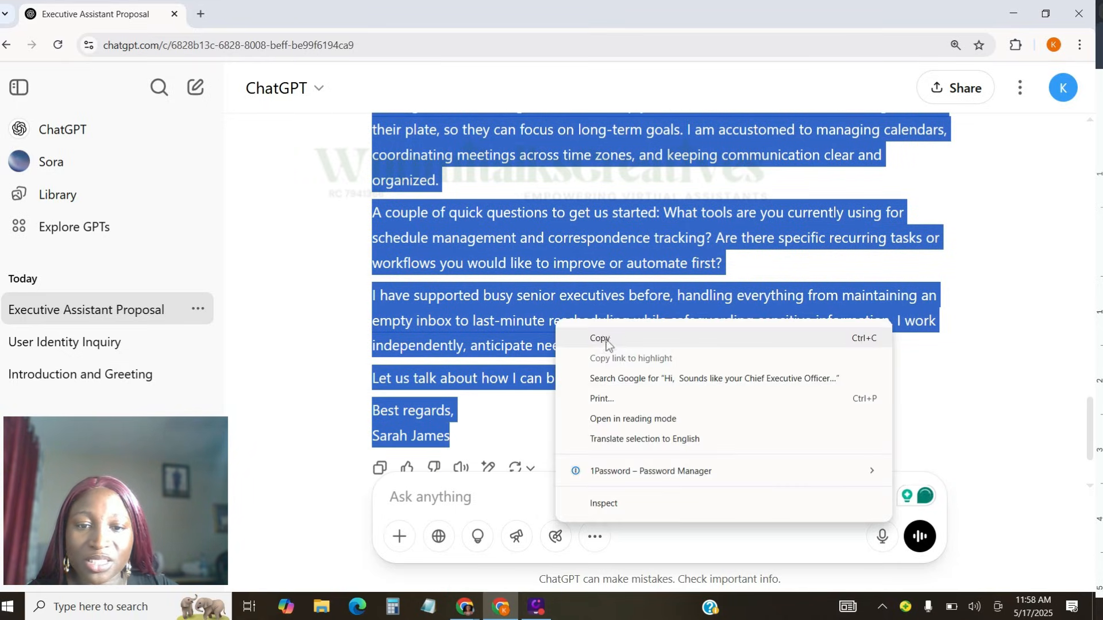
pyautogui.click(599, 338)
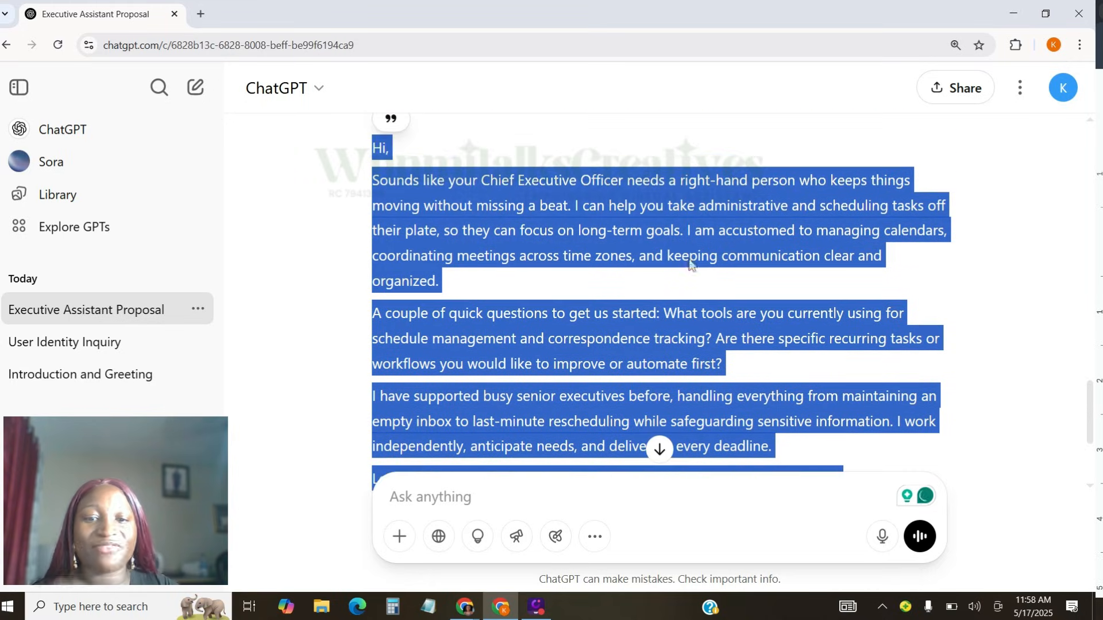
pyautogui.click(596, 303)
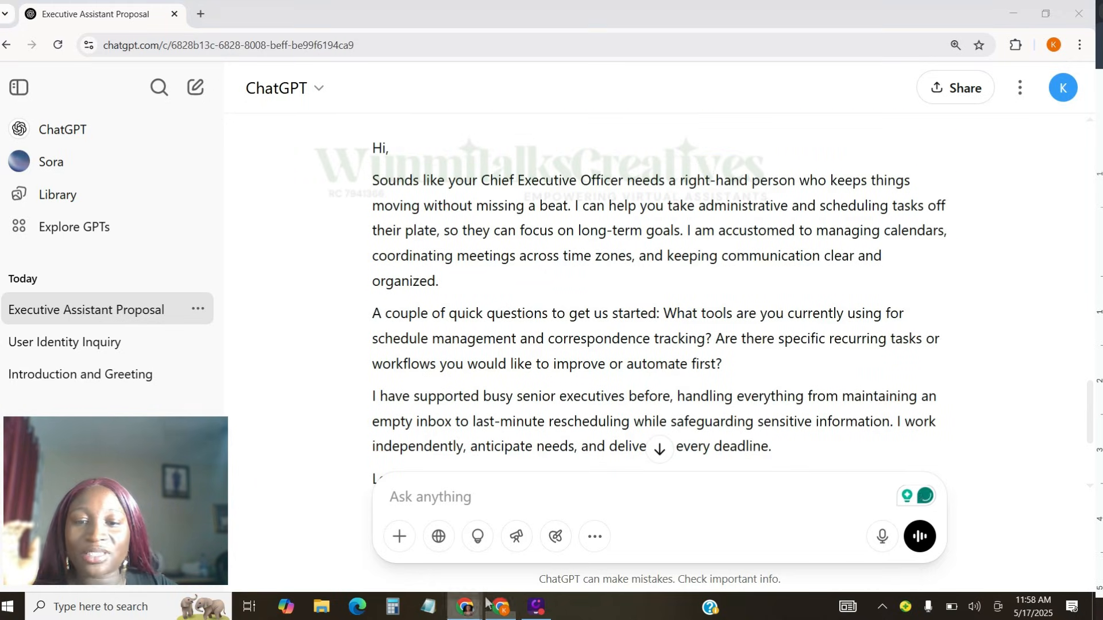
pyautogui.moveTo(477, 537)
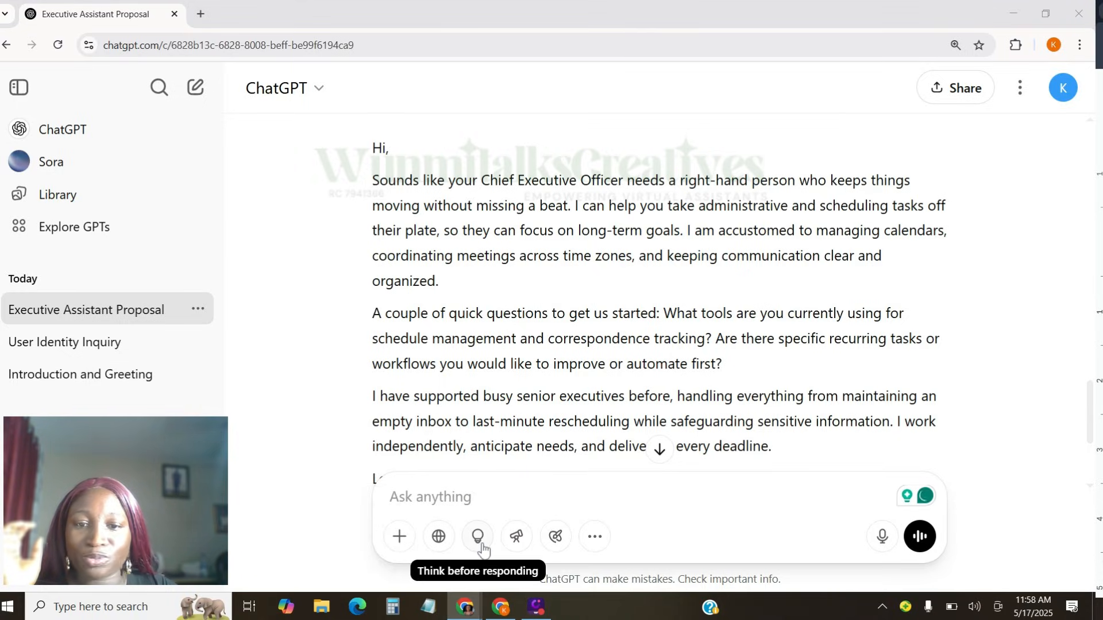
pyautogui.moveTo(276, 156)
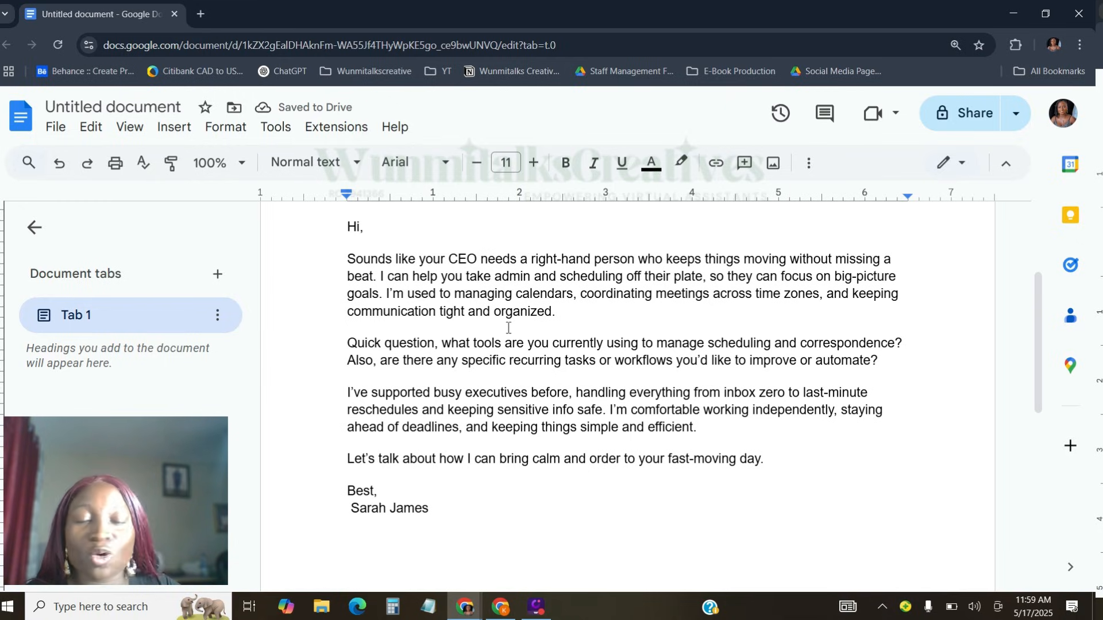
# - Insert a hyphen after 'Quick question,' in the pasted Google Docs proposal, replacing the em-dash
pyautogui.click(443, 344)
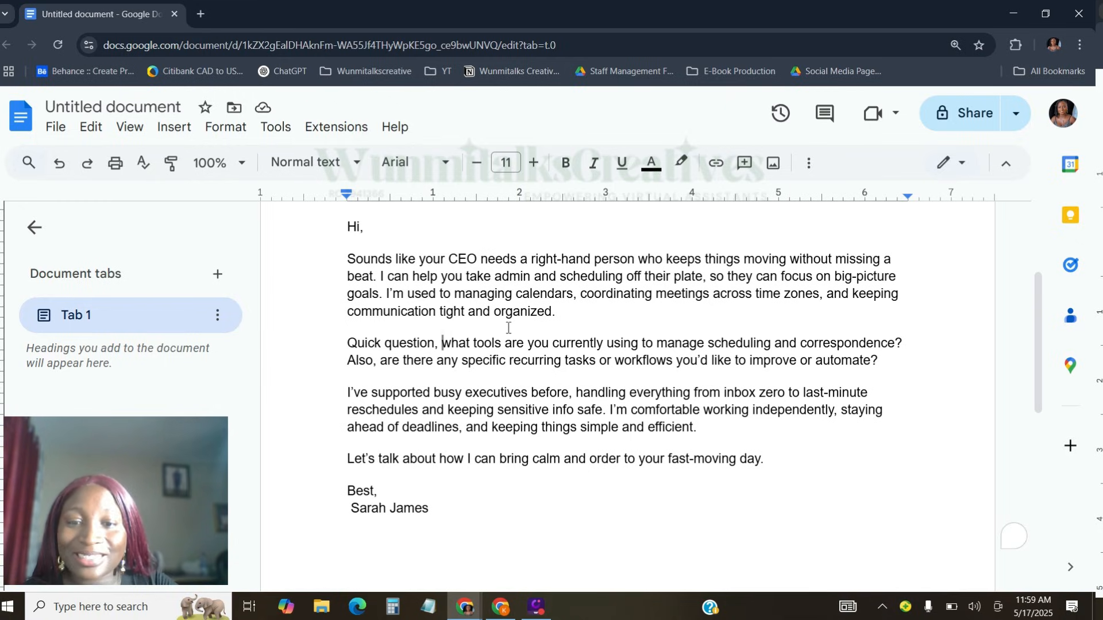
pyautogui.write('-')
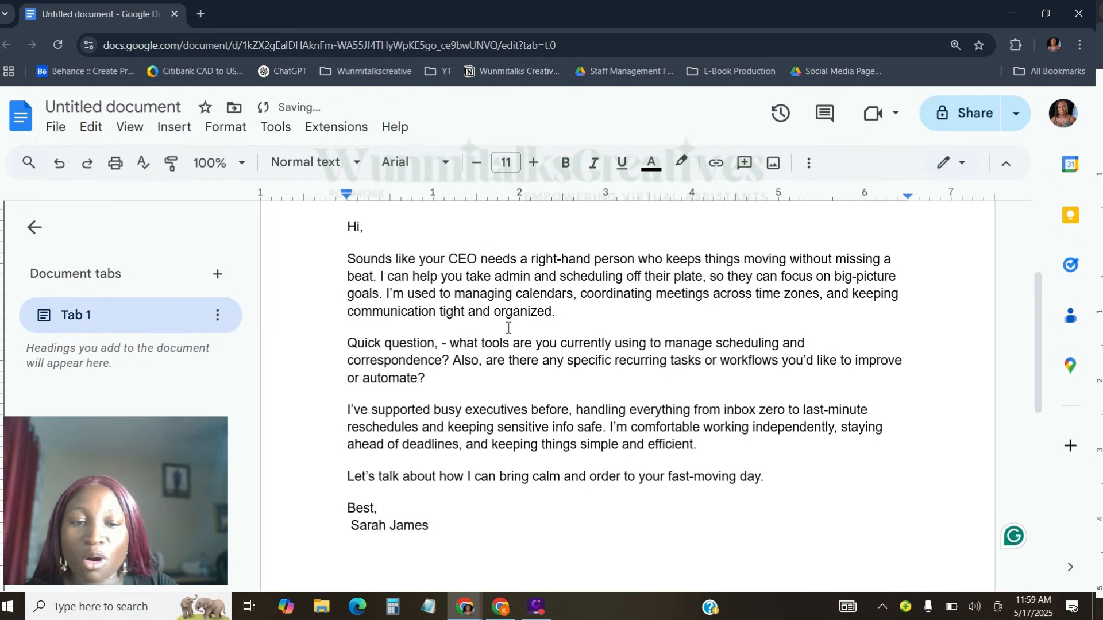